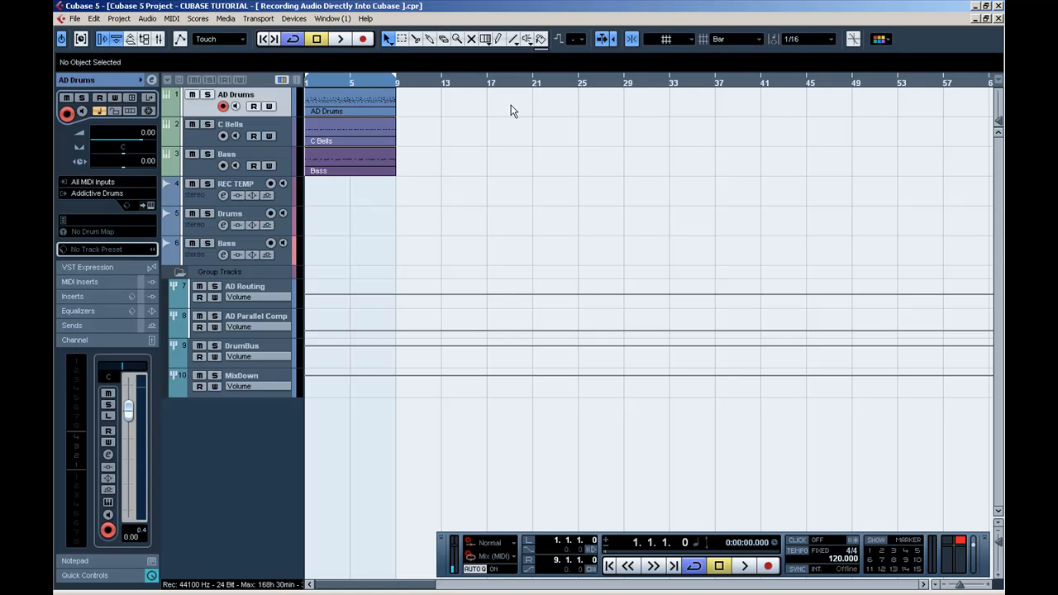
mouse_move(268, 99)
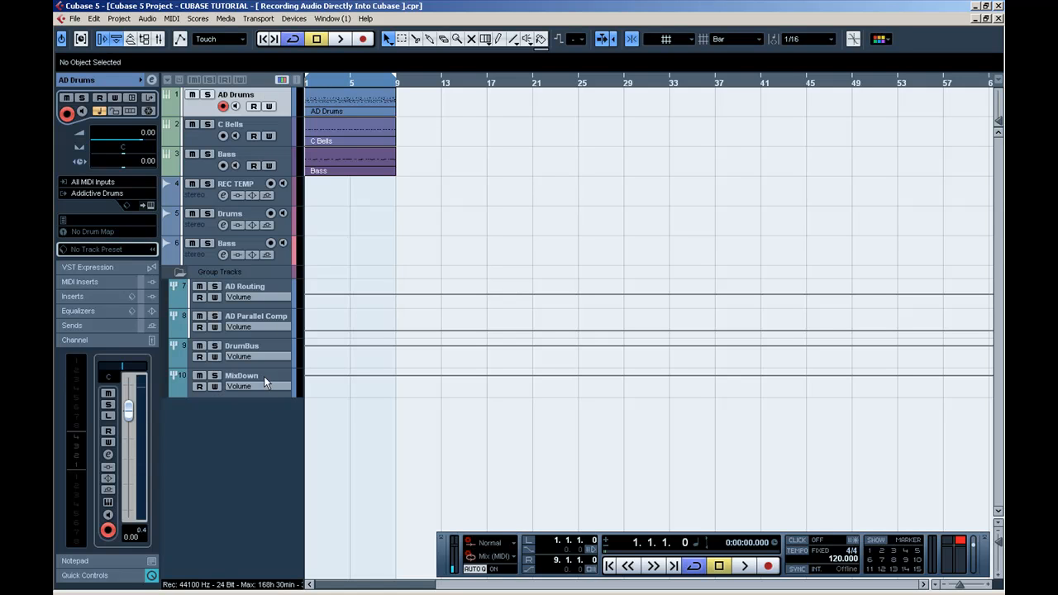
mouse_move(261, 382)
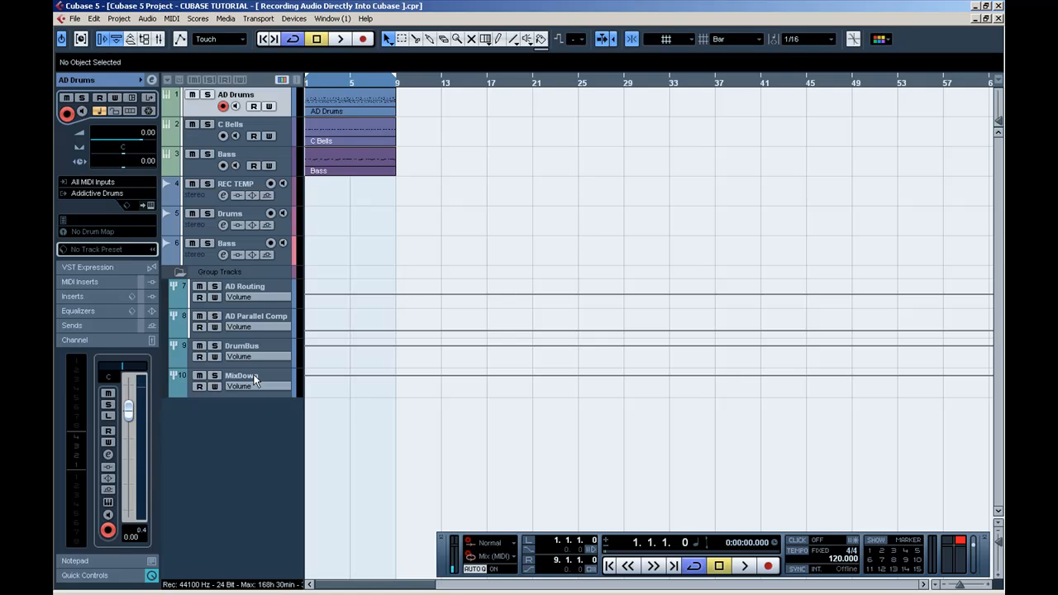
Select the MixDown group track to show its output routed to MASTER
left_click(241, 375)
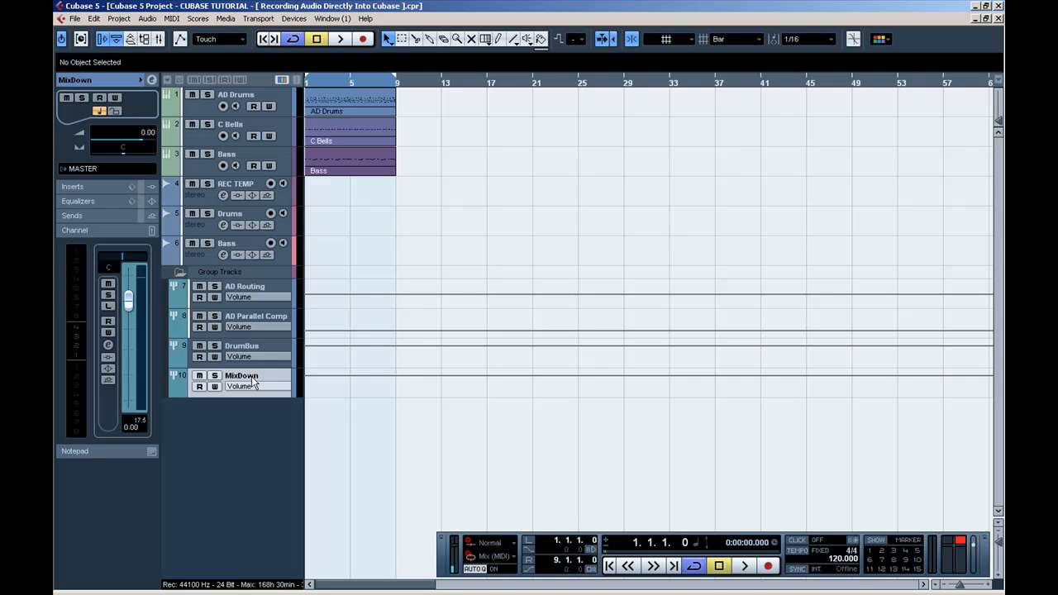
mouse_move(263, 185)
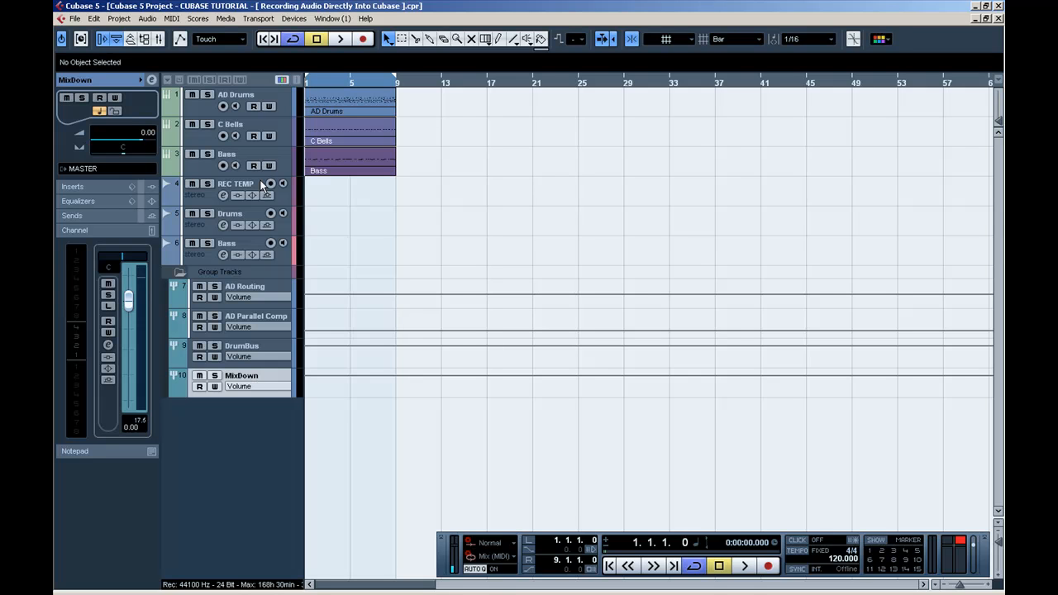
mouse_move(261, 192)
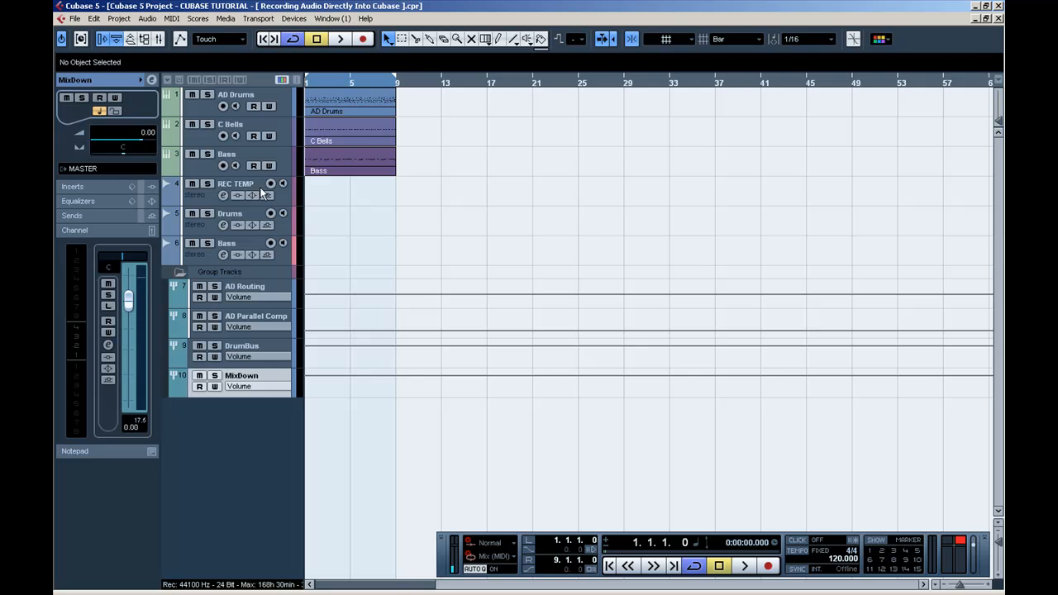
mouse_move(251, 367)
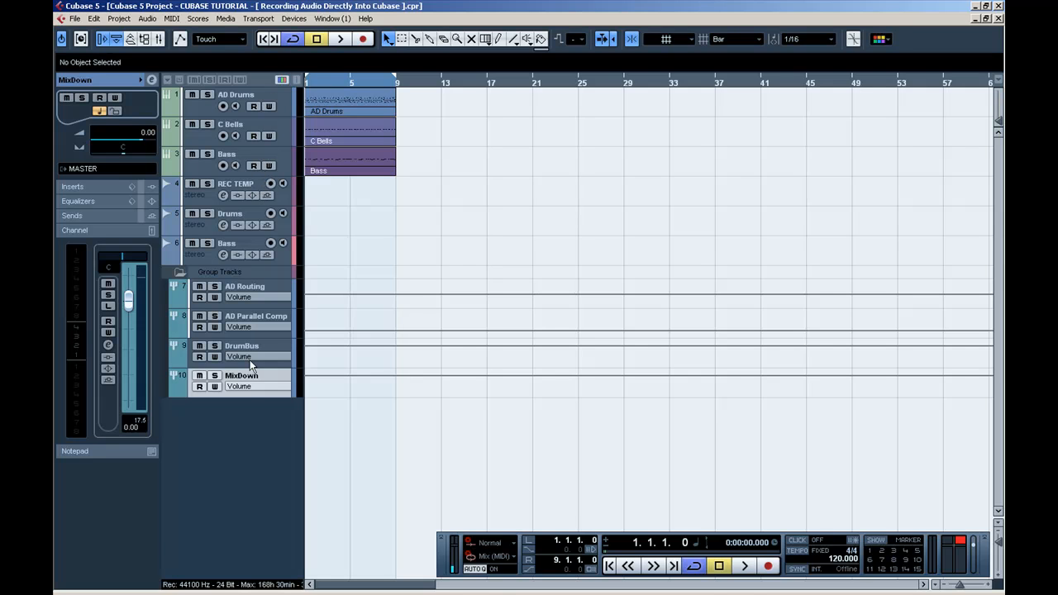
mouse_move(248, 383)
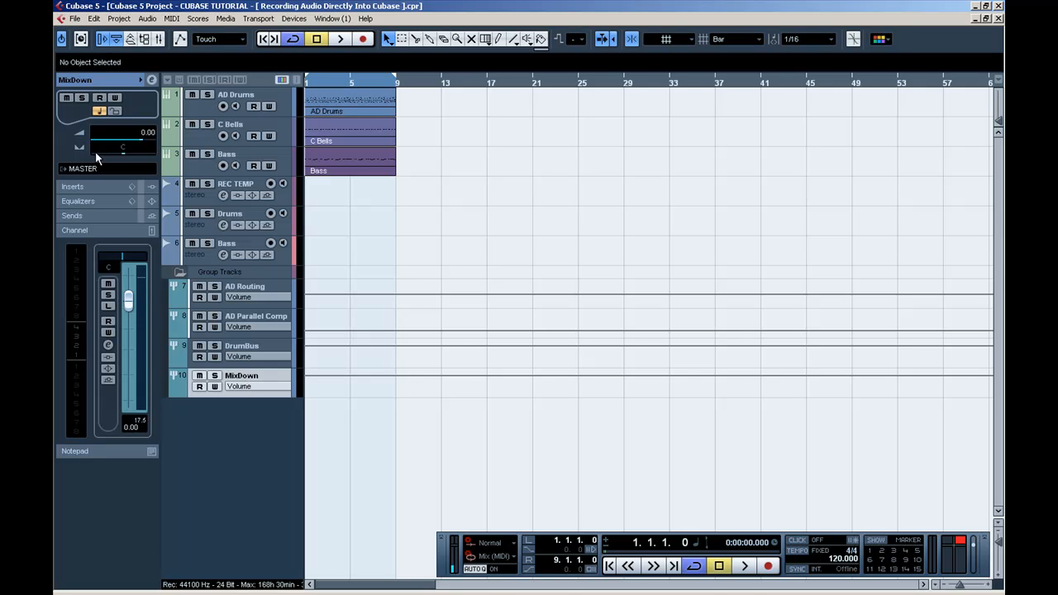
mouse_move(92, 178)
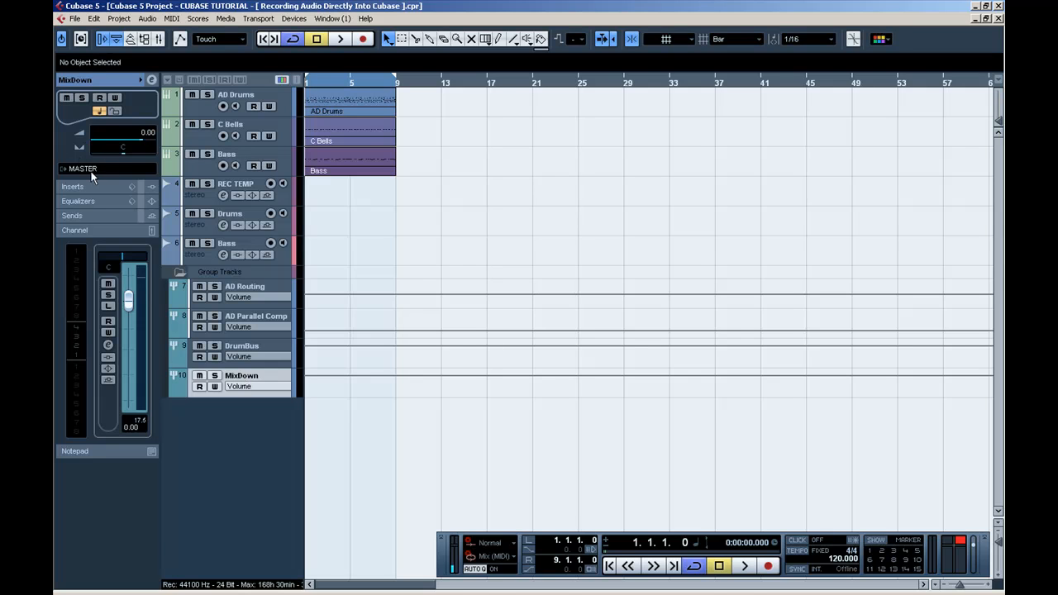
mouse_move(67, 166)
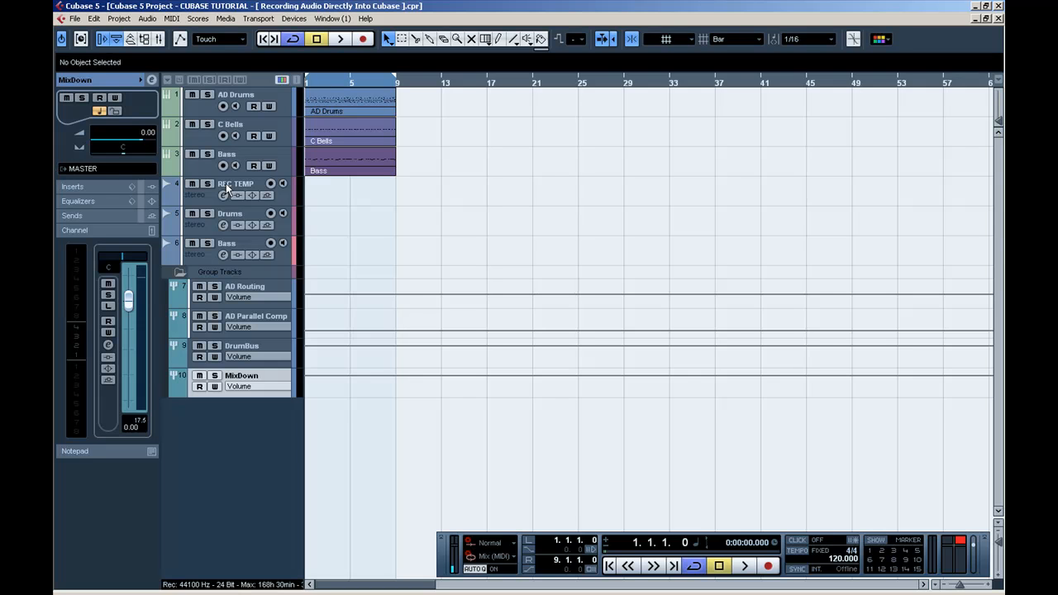
Select the REC TEMP track to show input from MixDown and output to MASTER
left_click(235, 184)
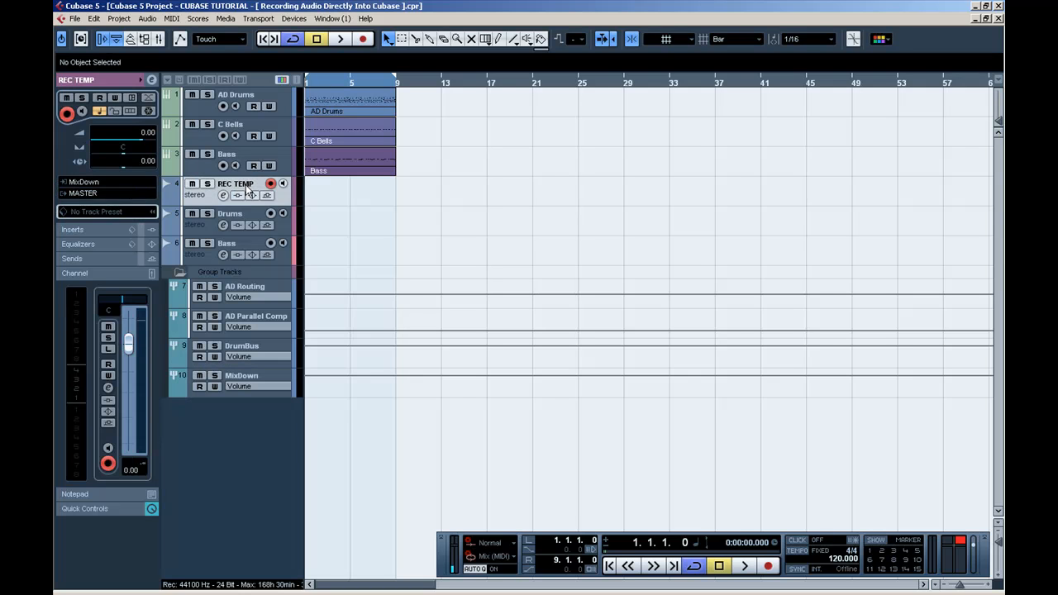
mouse_move(235, 193)
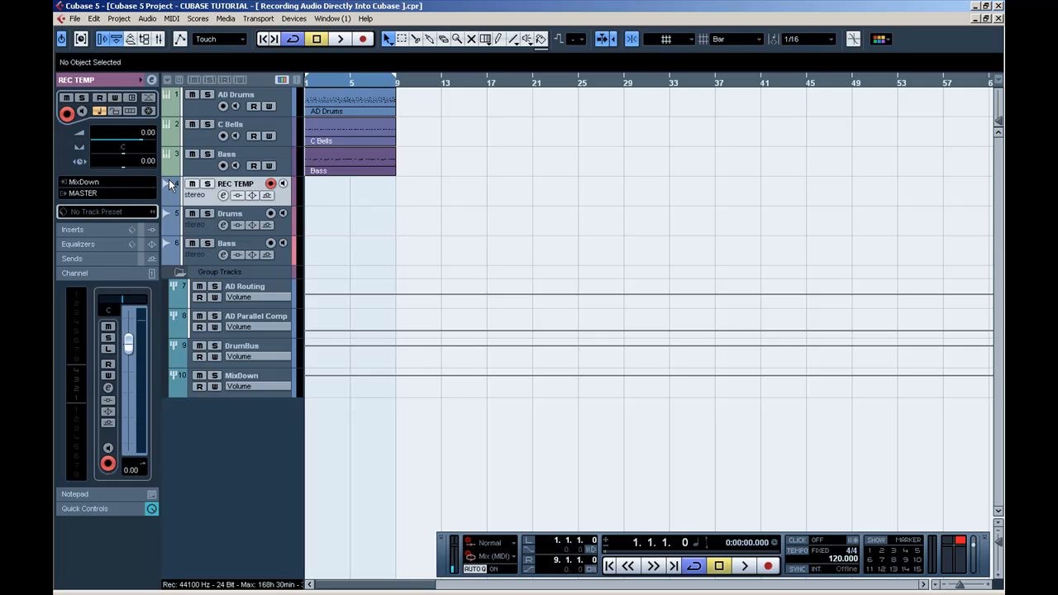
mouse_move(98, 185)
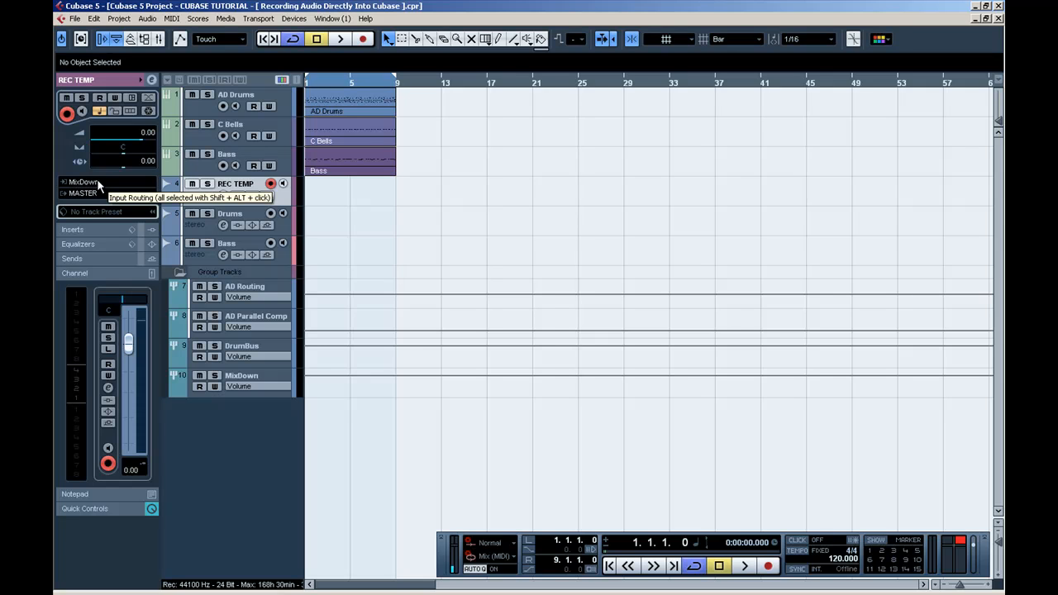
mouse_move(73, 180)
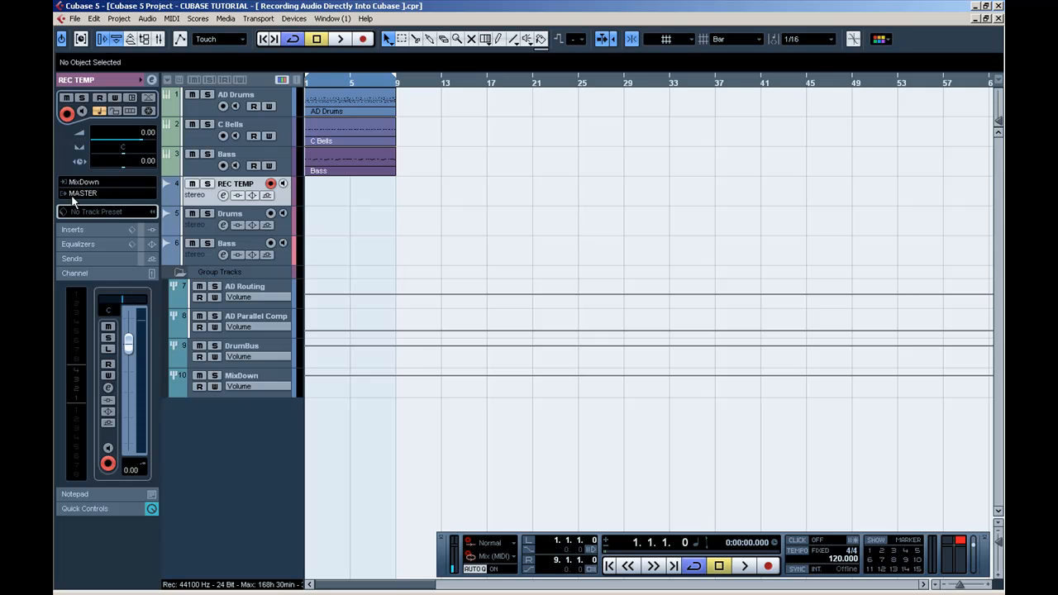
mouse_move(80, 198)
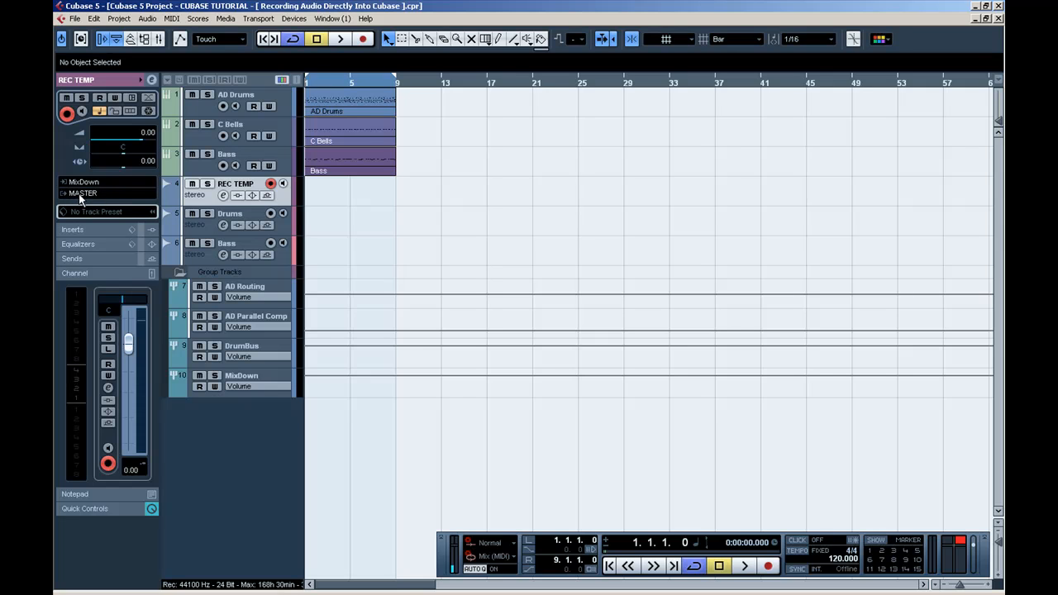
mouse_move(106, 189)
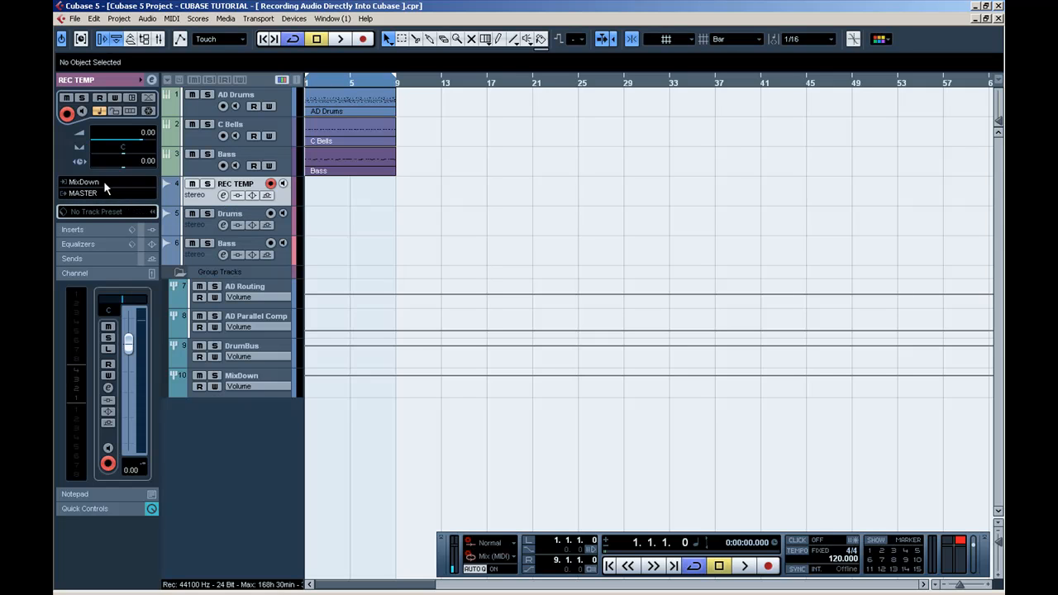
Compare the Drums and Bass tracks' routing, both outputs going to MixDown
left_click(351, 102)
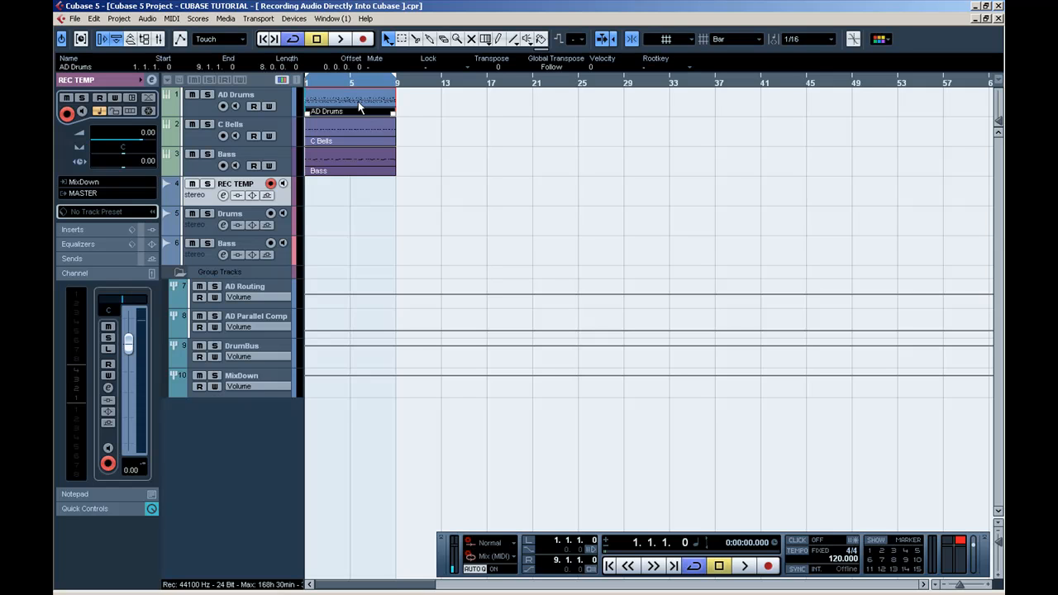
left_click(372, 152)
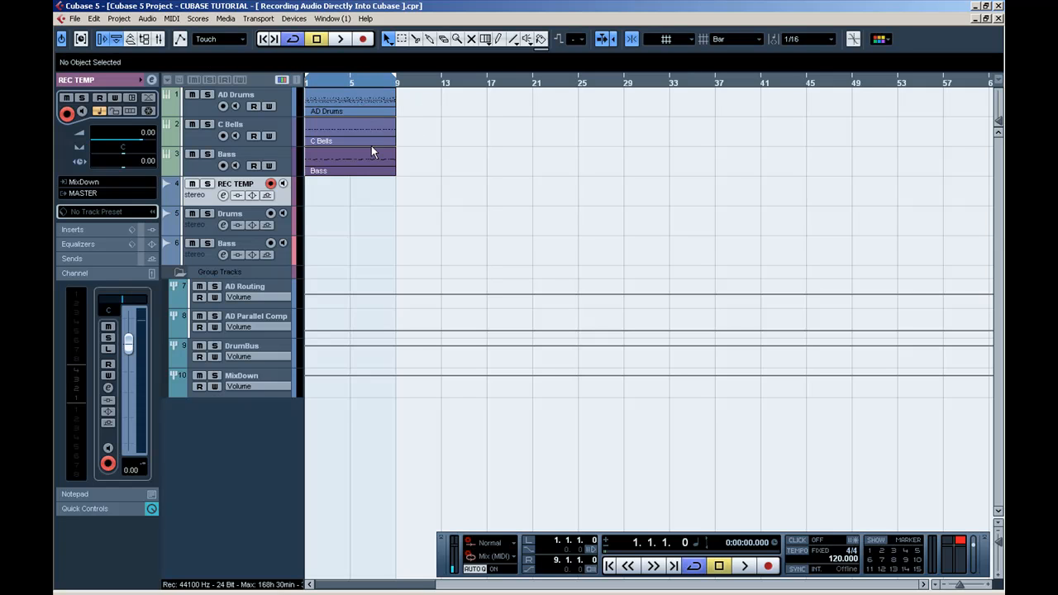
mouse_move(240, 217)
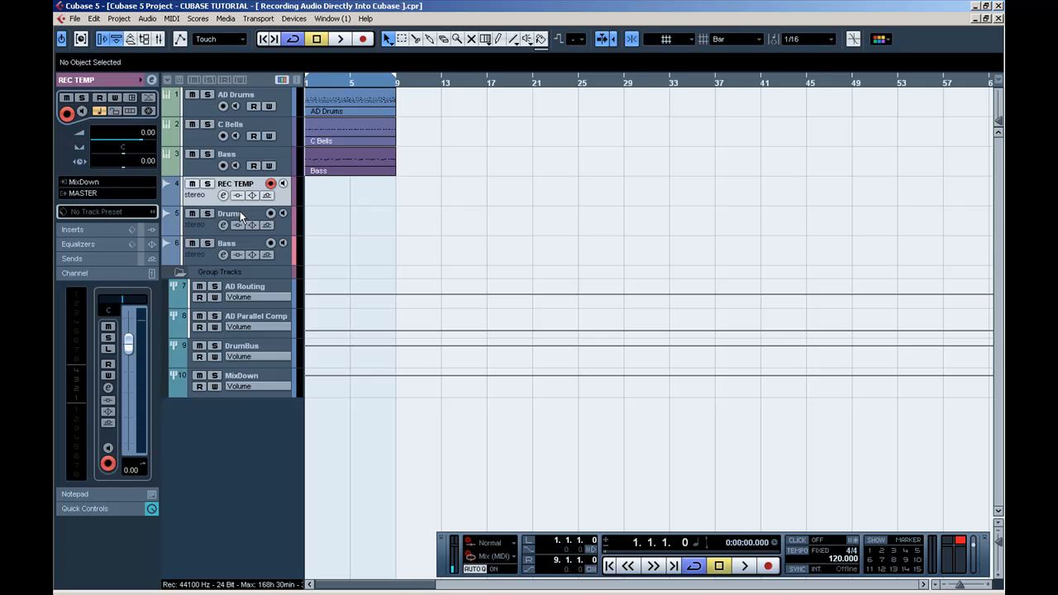
left_click(228, 214)
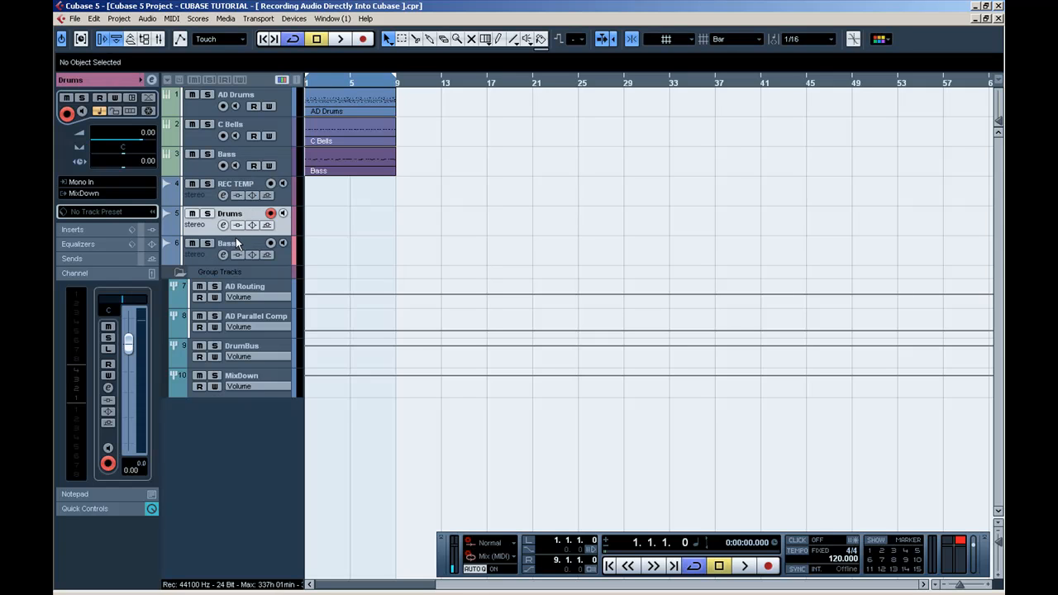
left_click(228, 243)
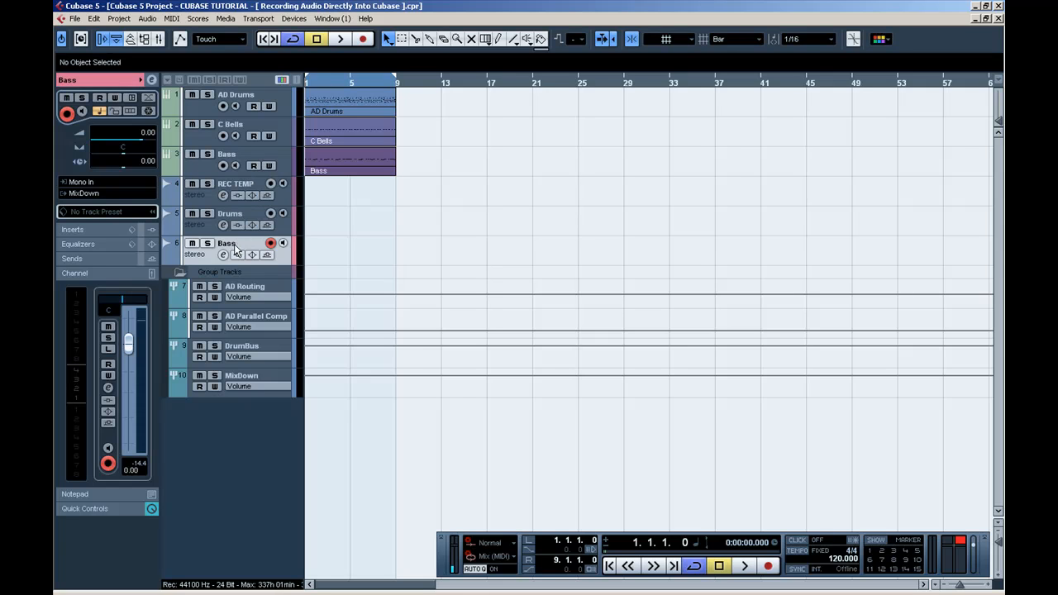
left_click(230, 213)
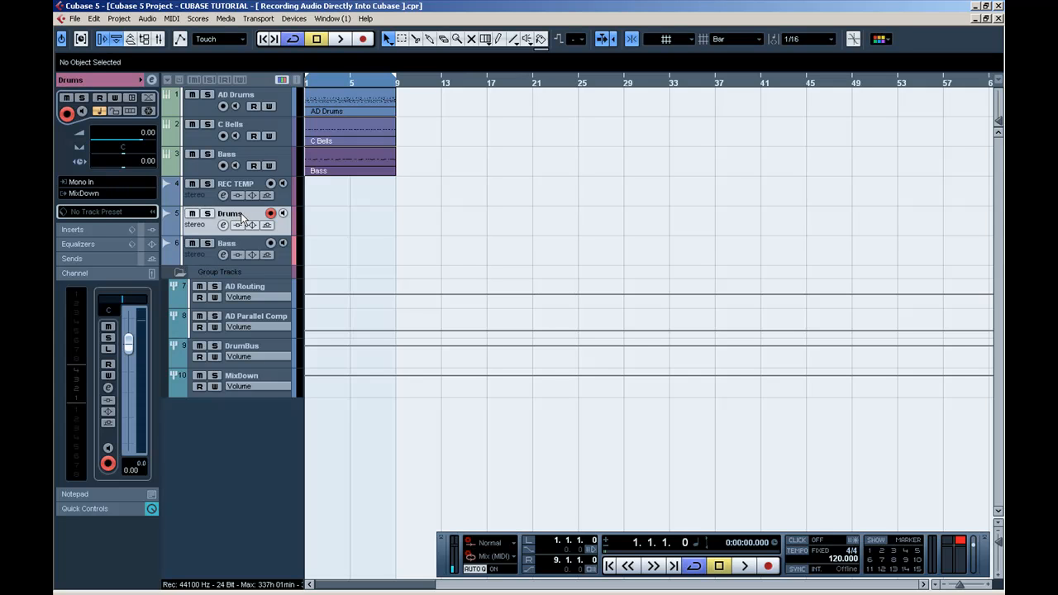
left_click(228, 243)
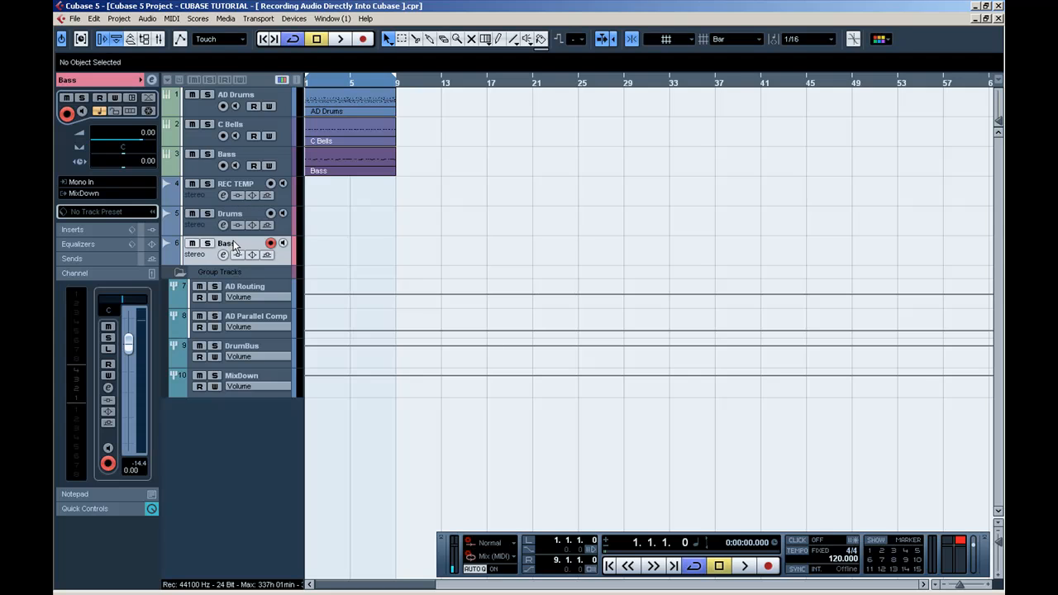
mouse_move(233, 187)
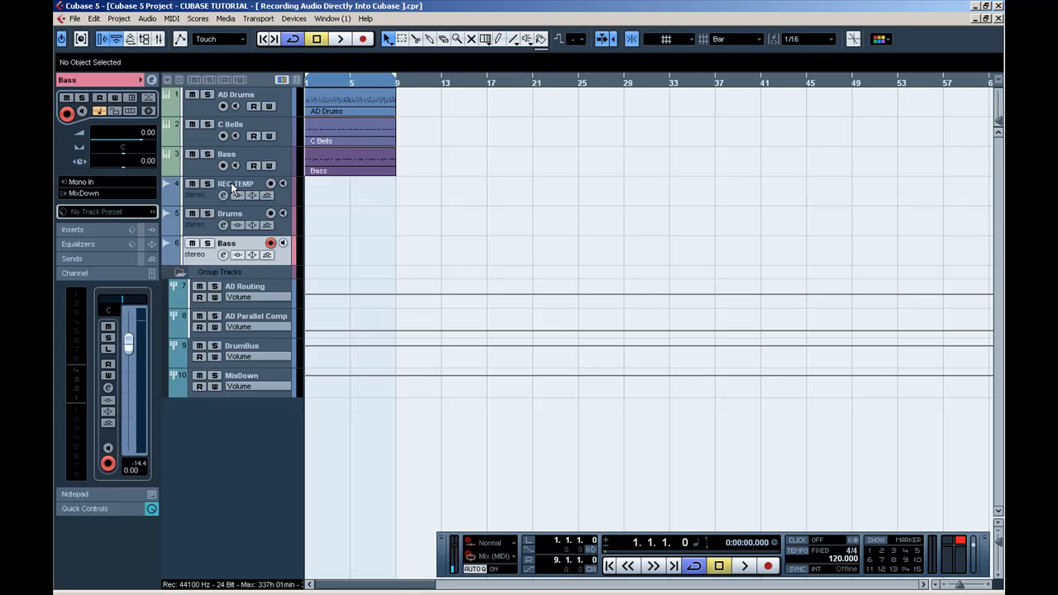
Look at C Bells, then show the AD Drums channel settings routed to AD Routing
left_click(231, 124)
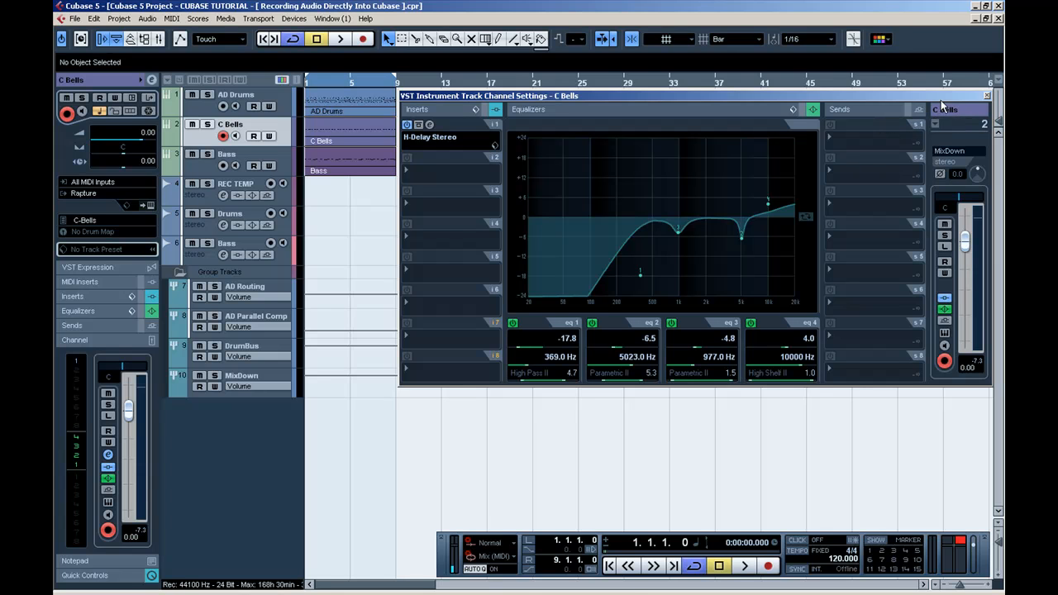
mouse_move(949, 157)
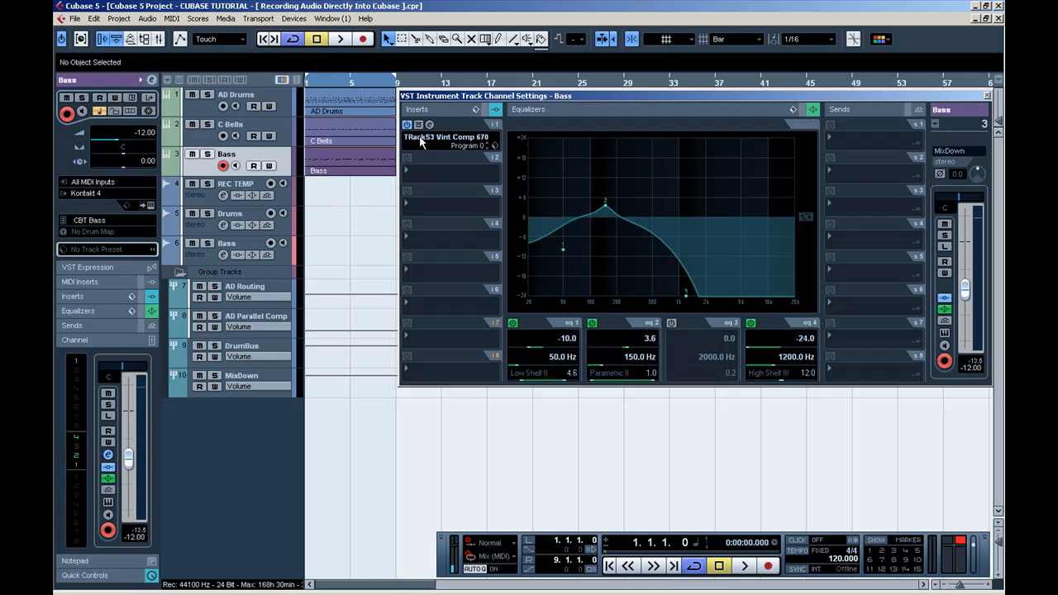
left_click(235, 94)
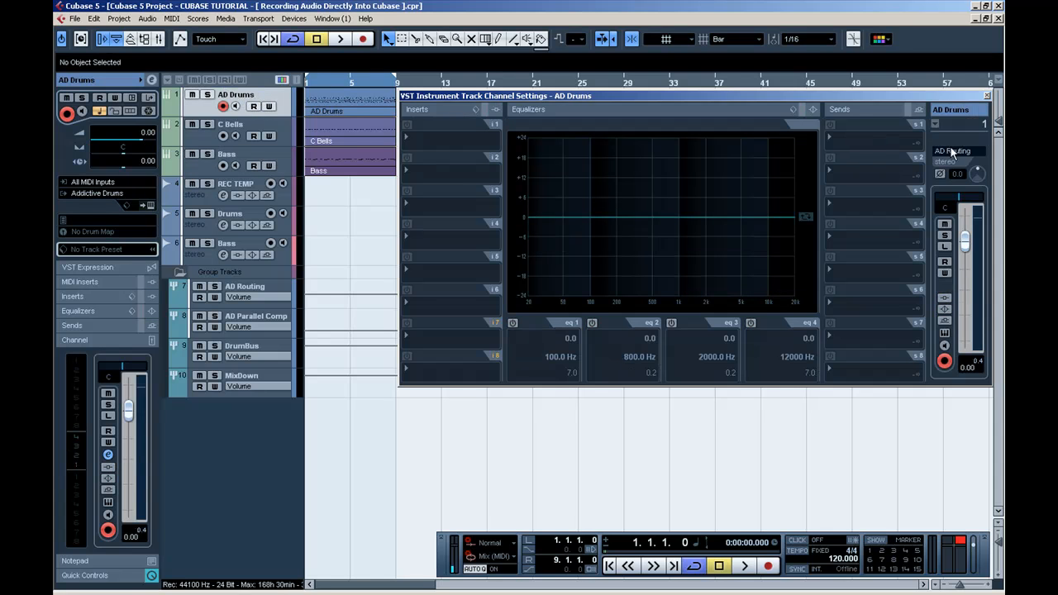
mouse_move(951, 153)
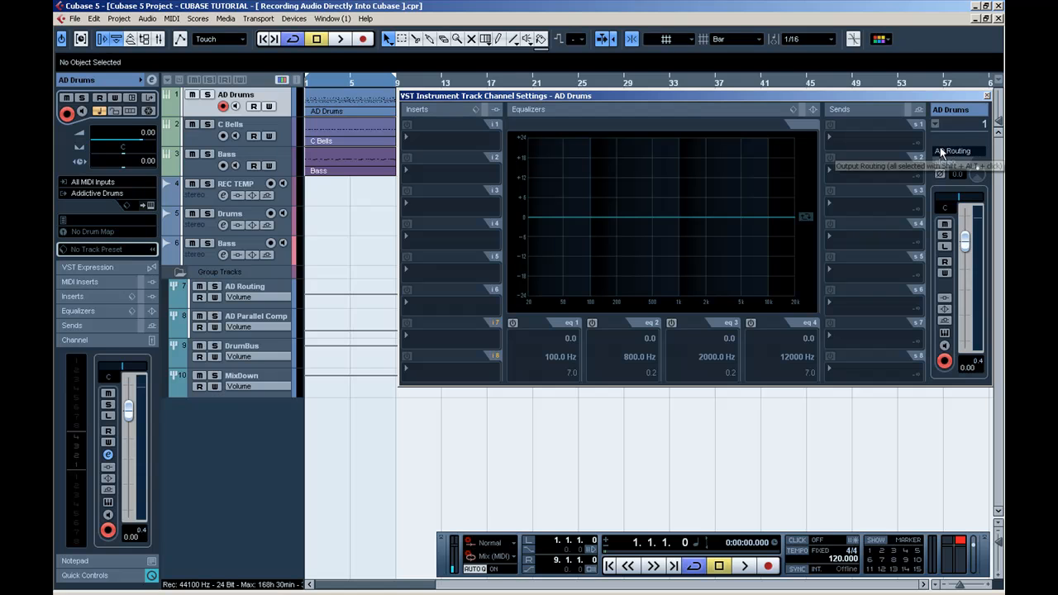
mouse_move(251, 305)
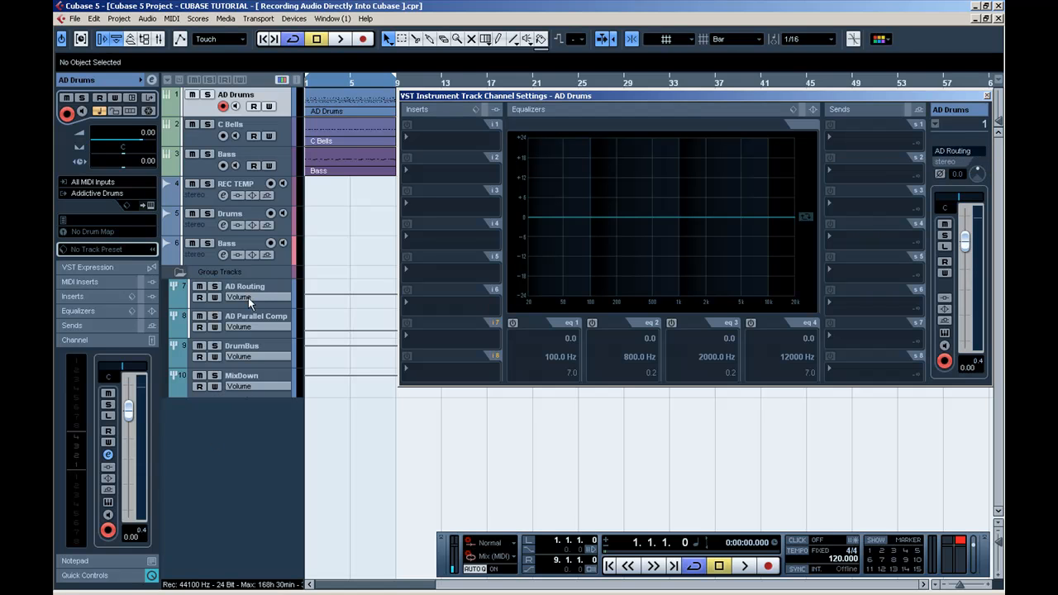
Follow the drum path AD Routing → DrumBus → MixDown, then show AD Parallel Comp
left_click(244, 286)
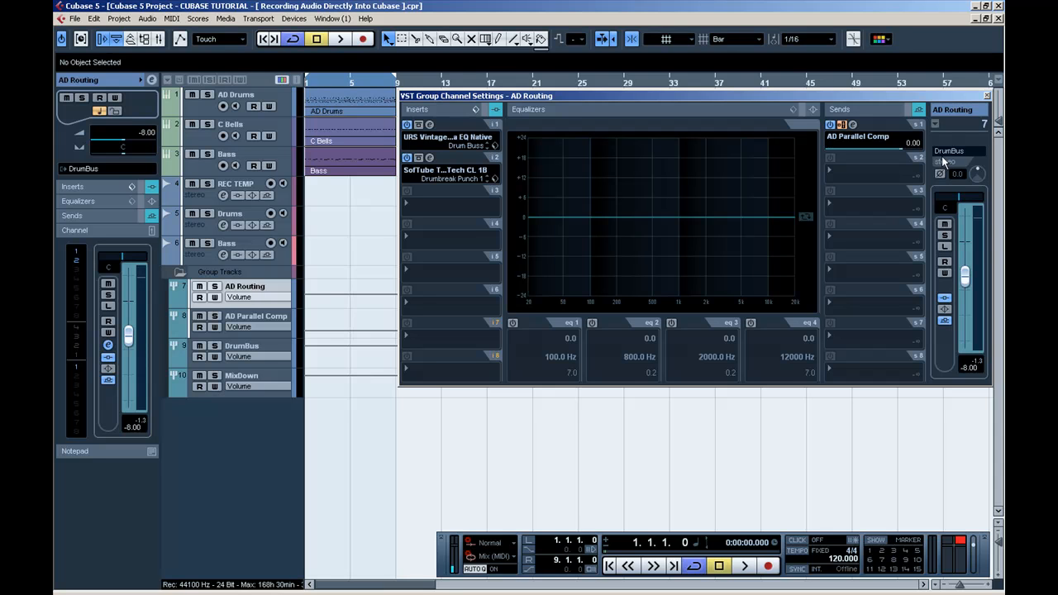
left_click(241, 345)
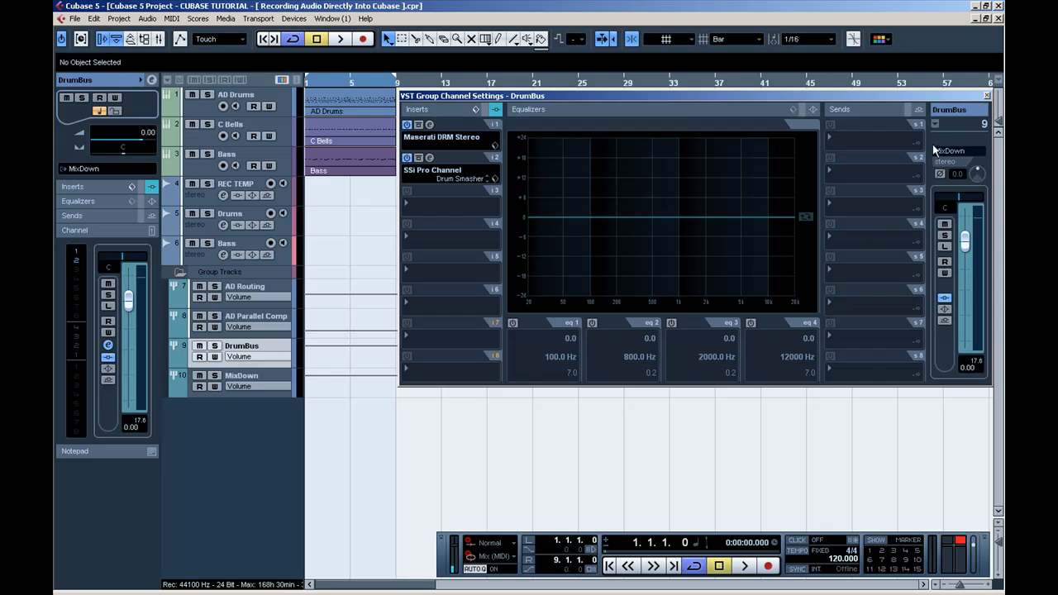
left_click(241, 375)
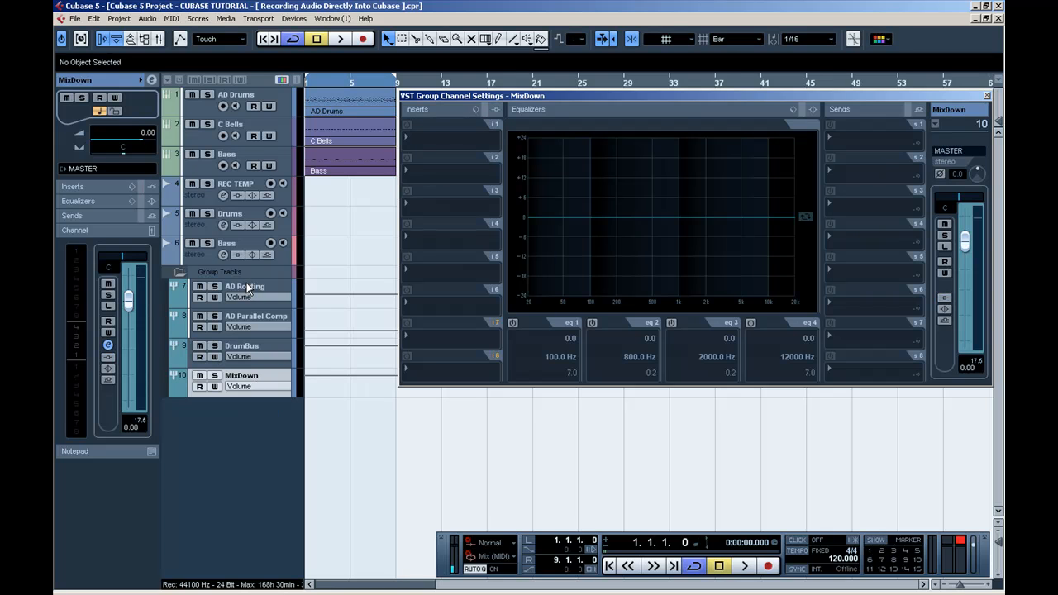
left_click(245, 286)
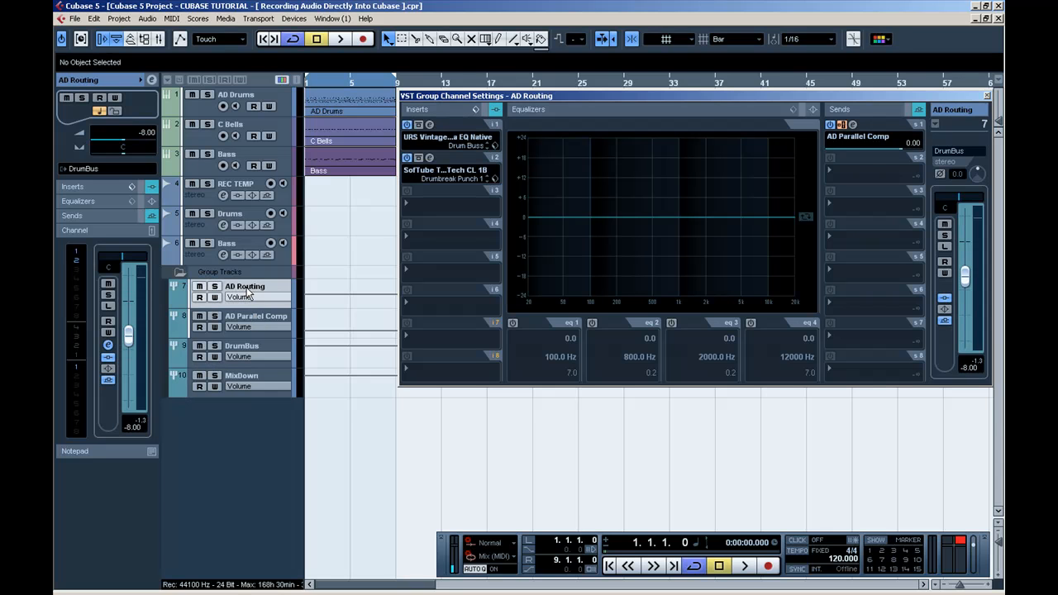
mouse_move(261, 321)
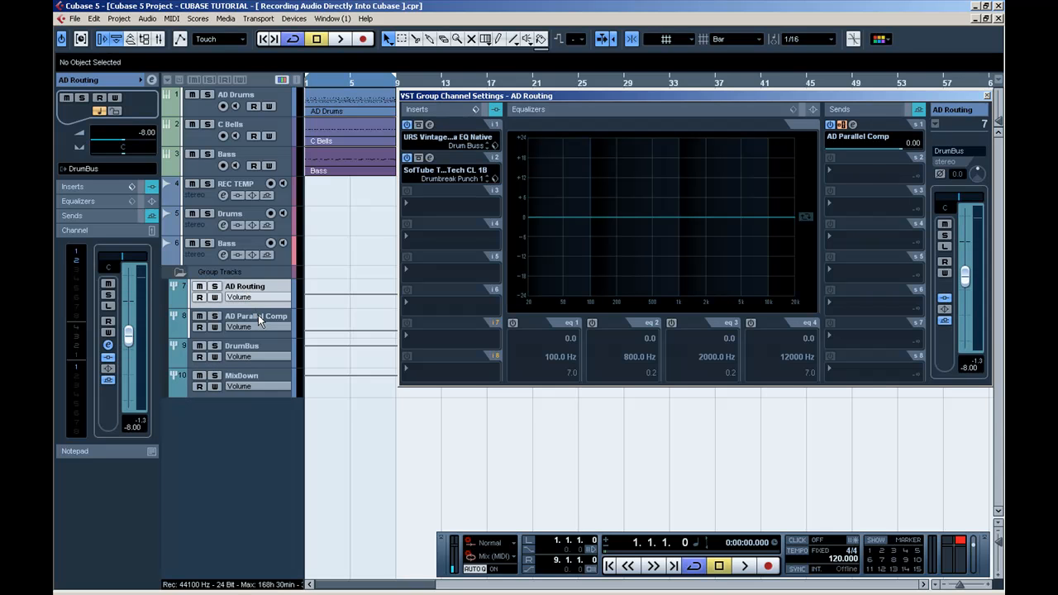
left_click(255, 316)
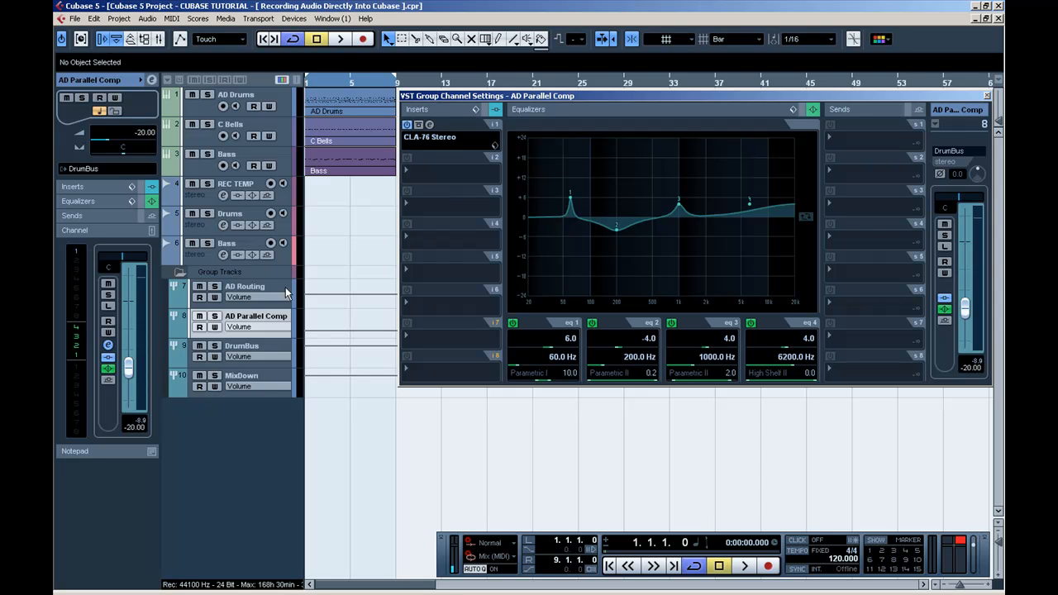
mouse_move(438, 151)
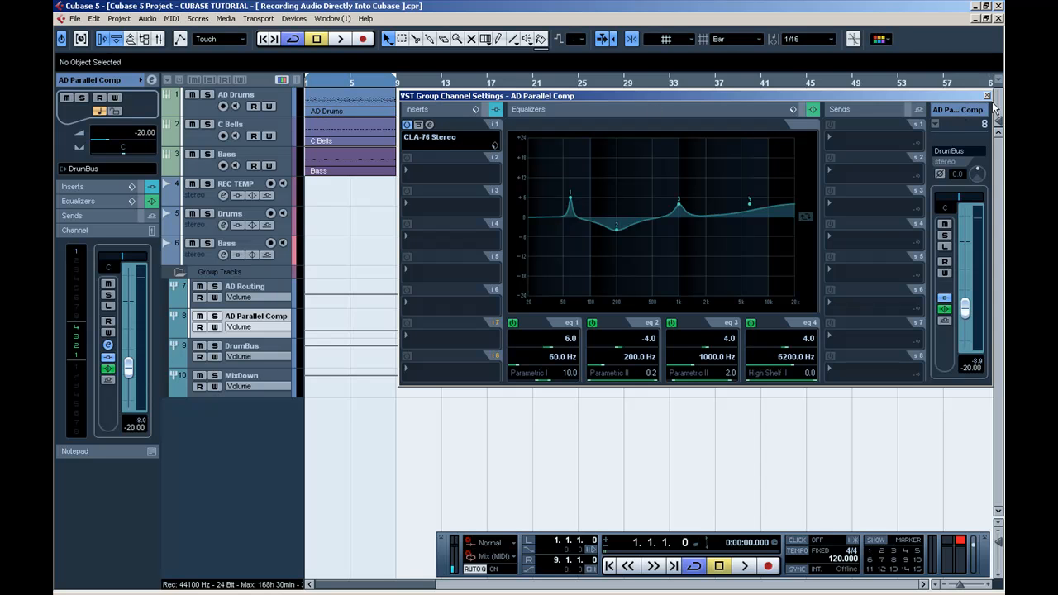
Close the channel settings window and select the AD Drums track
left_click(987, 95)
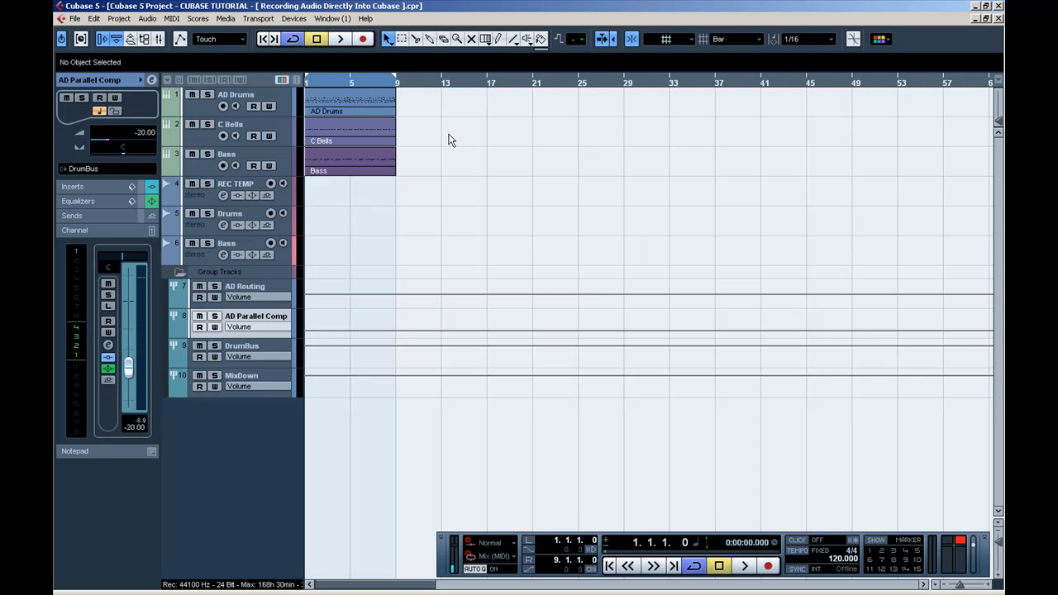
left_click(235, 94)
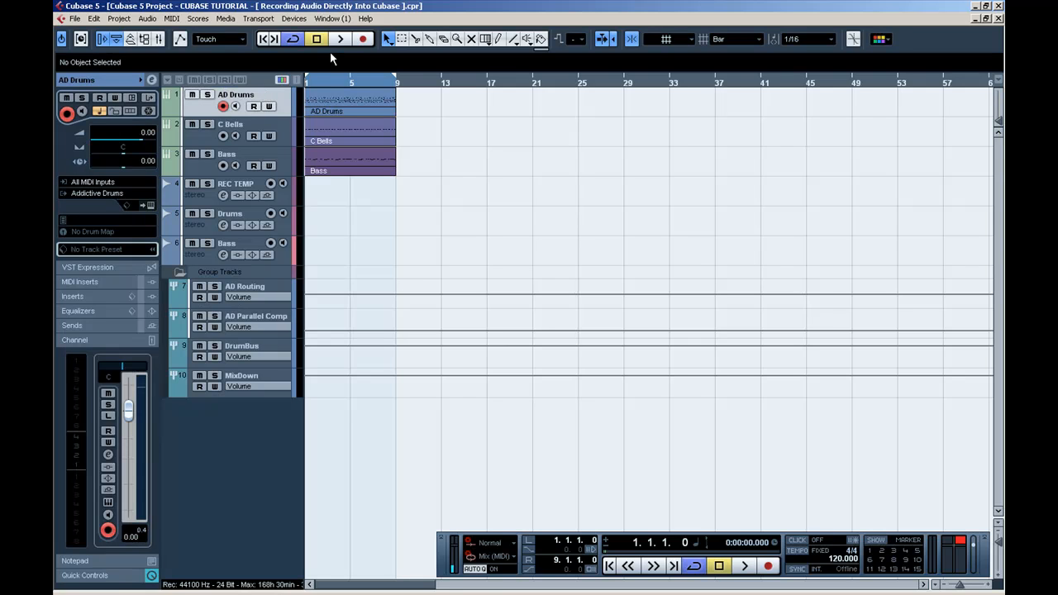
mouse_move(339, 39)
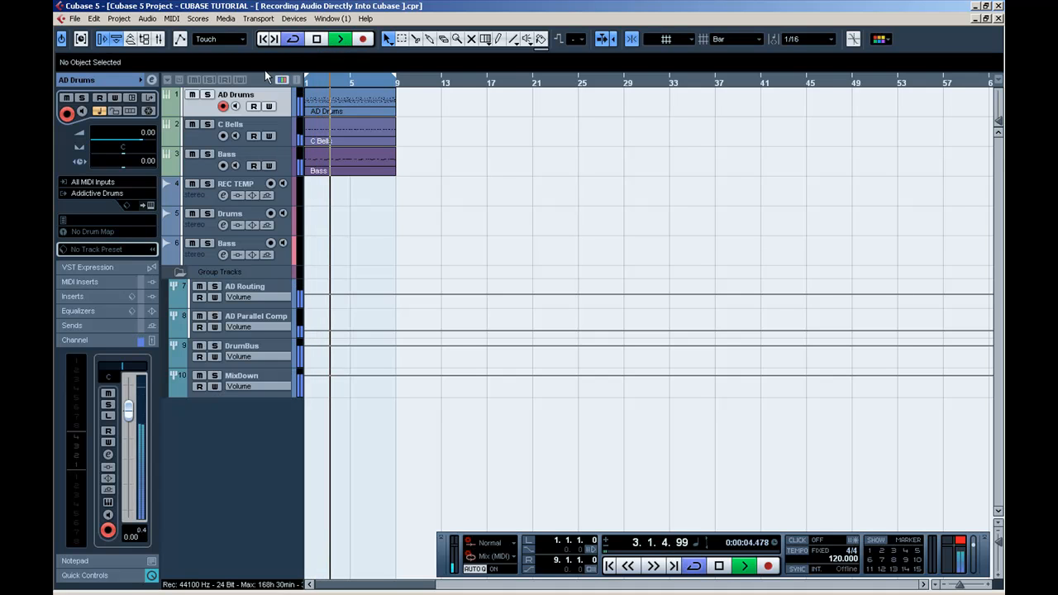
Play the drums to bar 5, stop, reselect AD Drums and return to project start
left_click(207, 94)
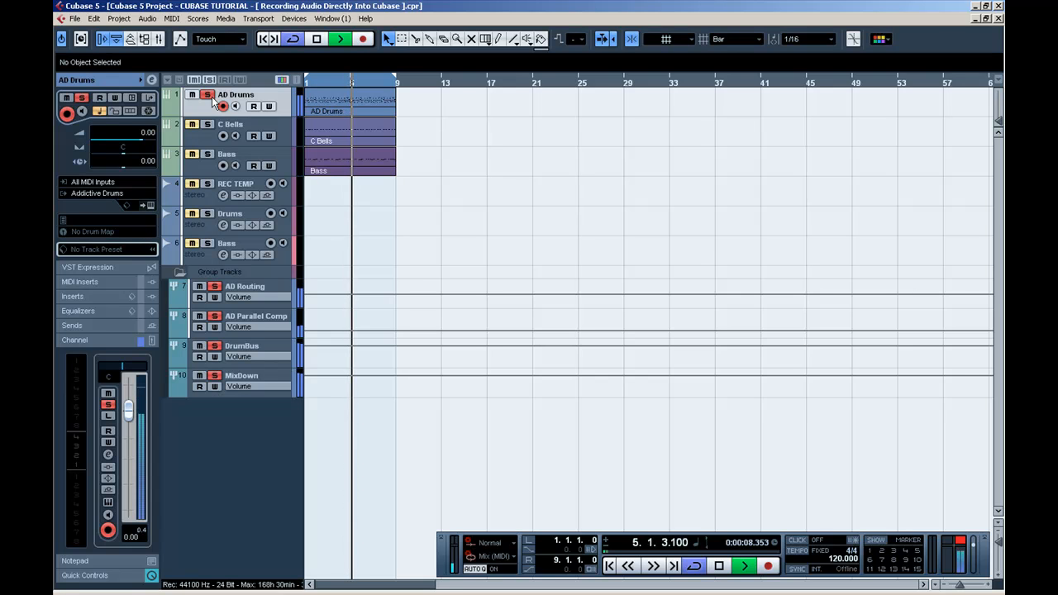
left_click(232, 124)
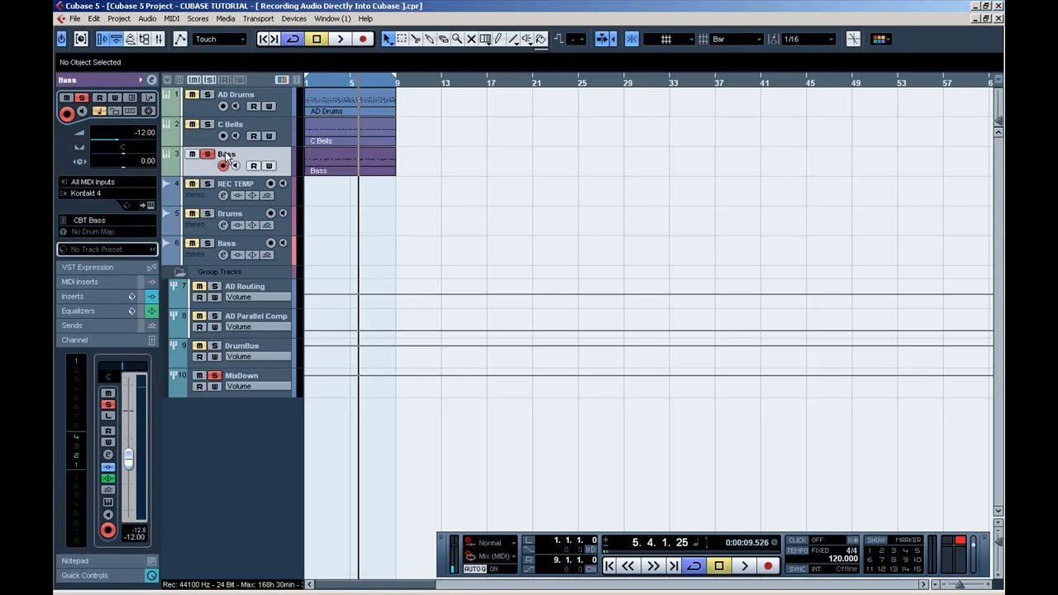
mouse_move(209, 156)
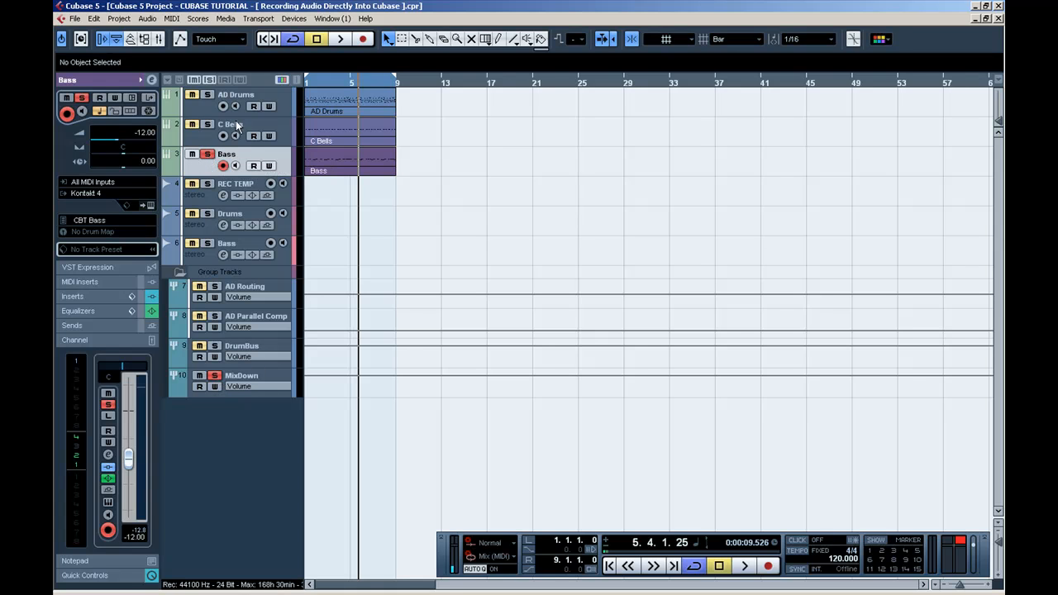
left_click(235, 124)
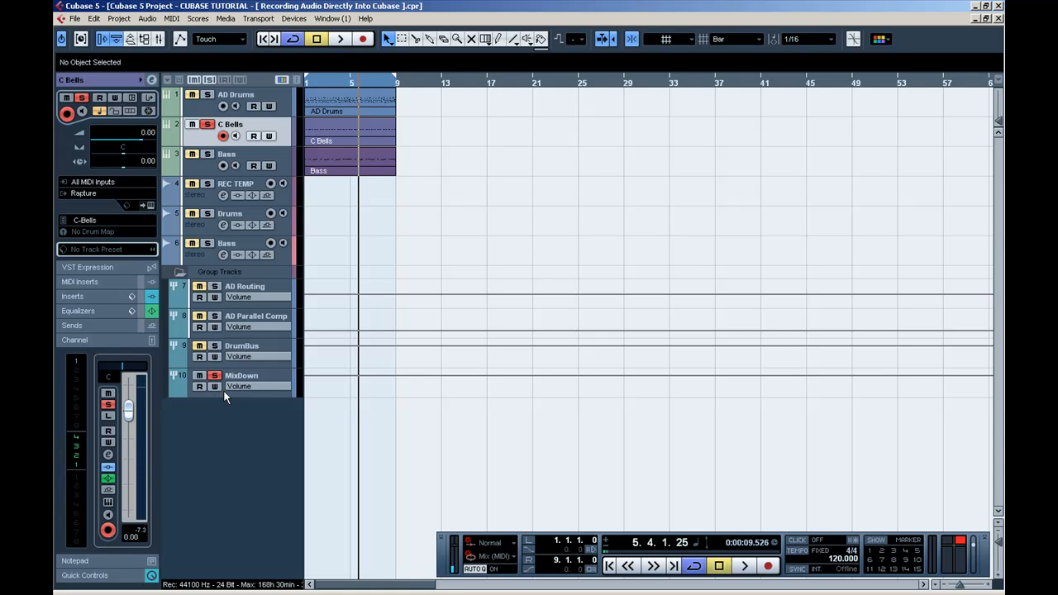
left_click(235, 93)
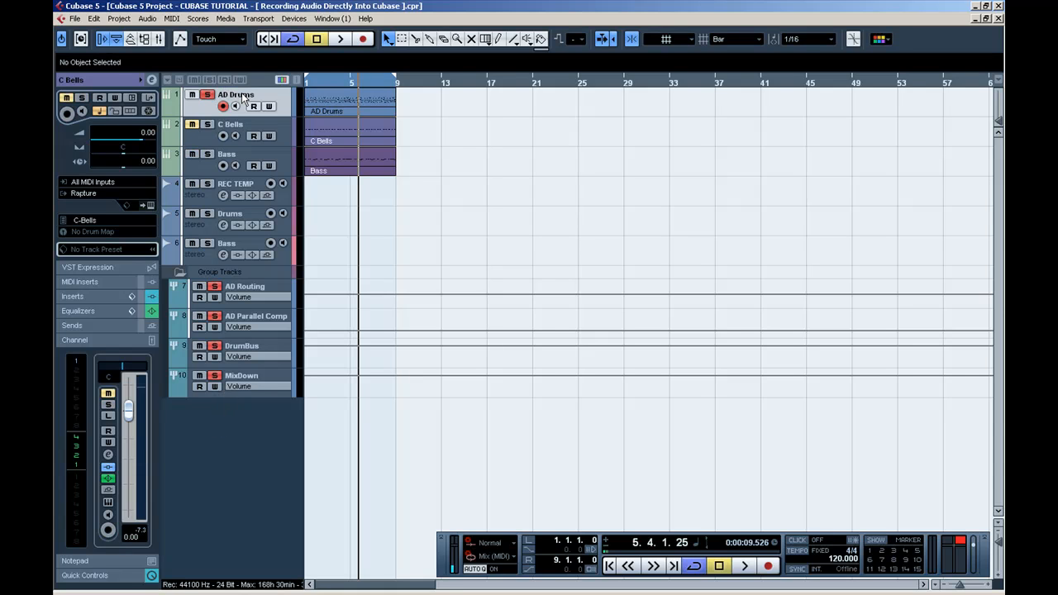
left_click(235, 94)
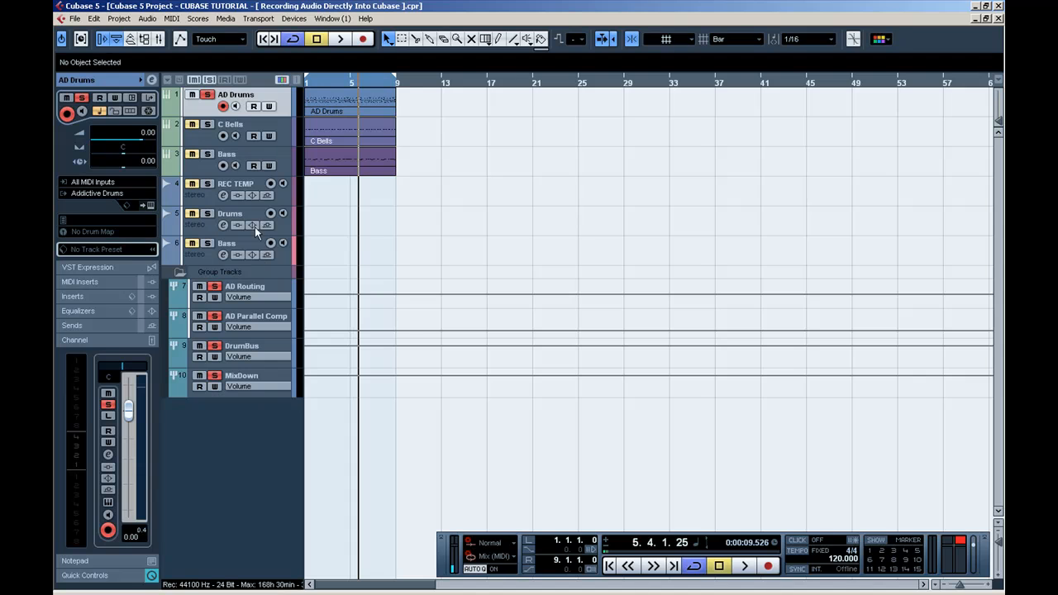
mouse_move(228, 301)
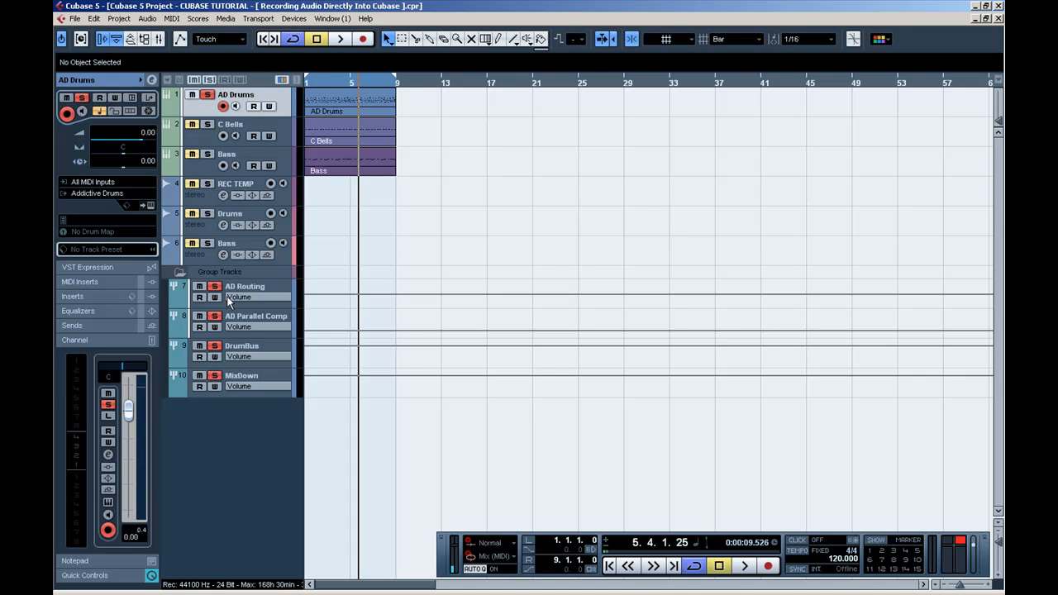
mouse_move(240, 380)
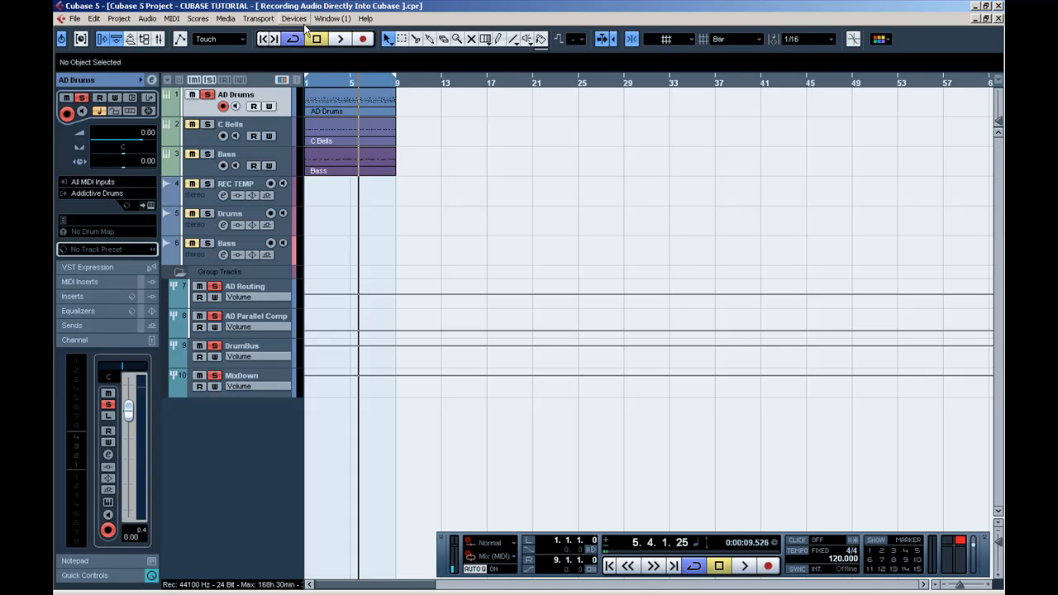
left_click(291, 40)
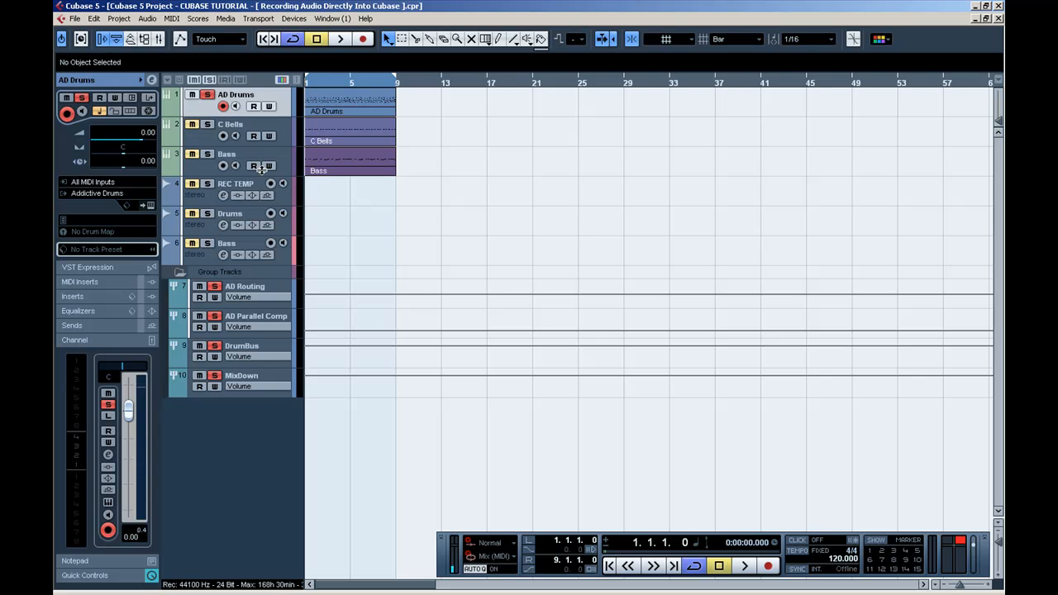
Arm the REC TEMP track and start recording the drum part
left_click(235, 184)
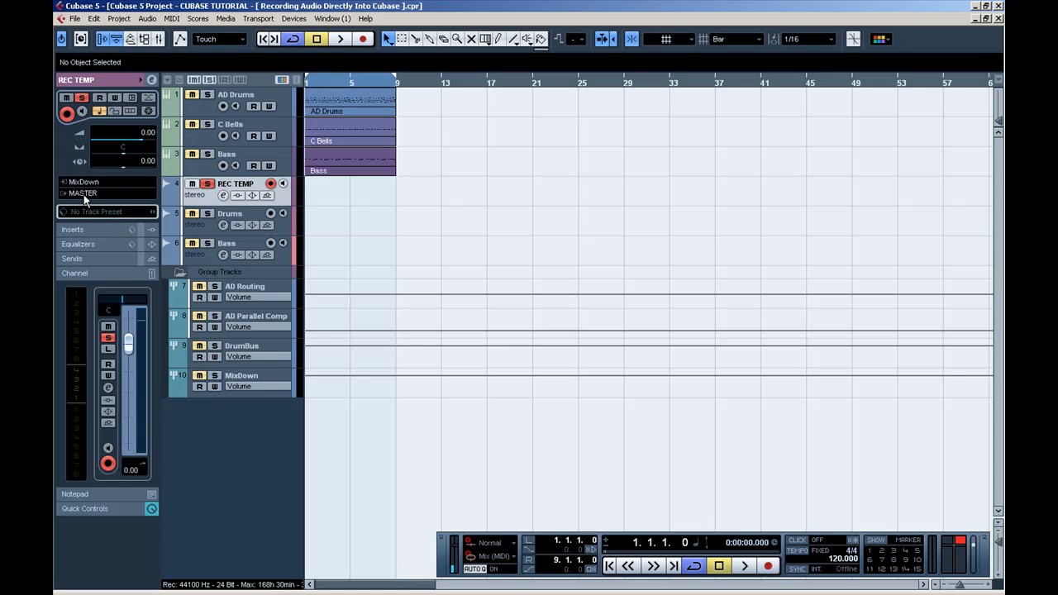
left_click(83, 192)
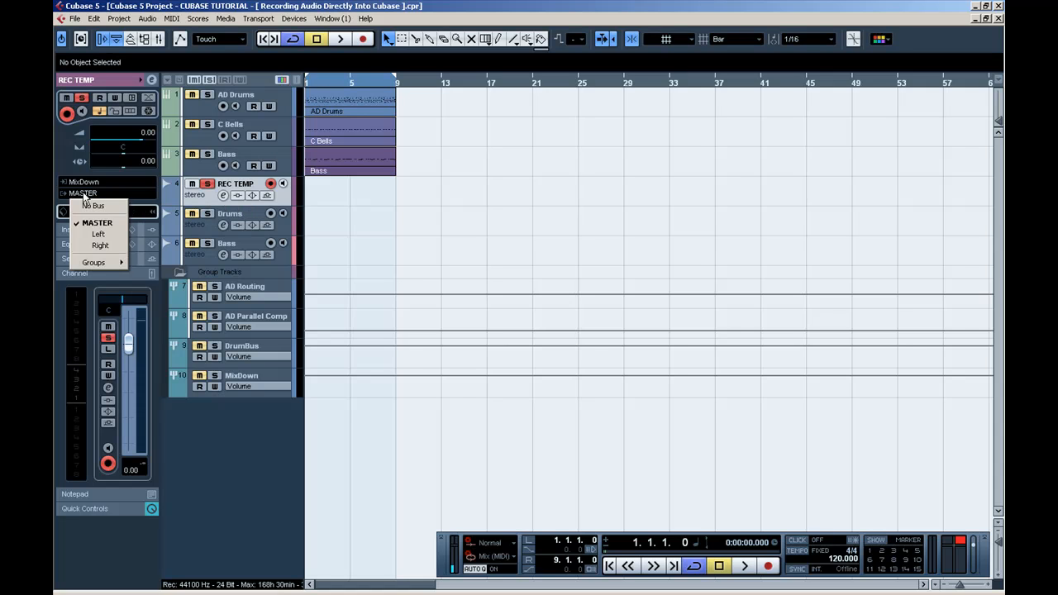
left_click(96, 222)
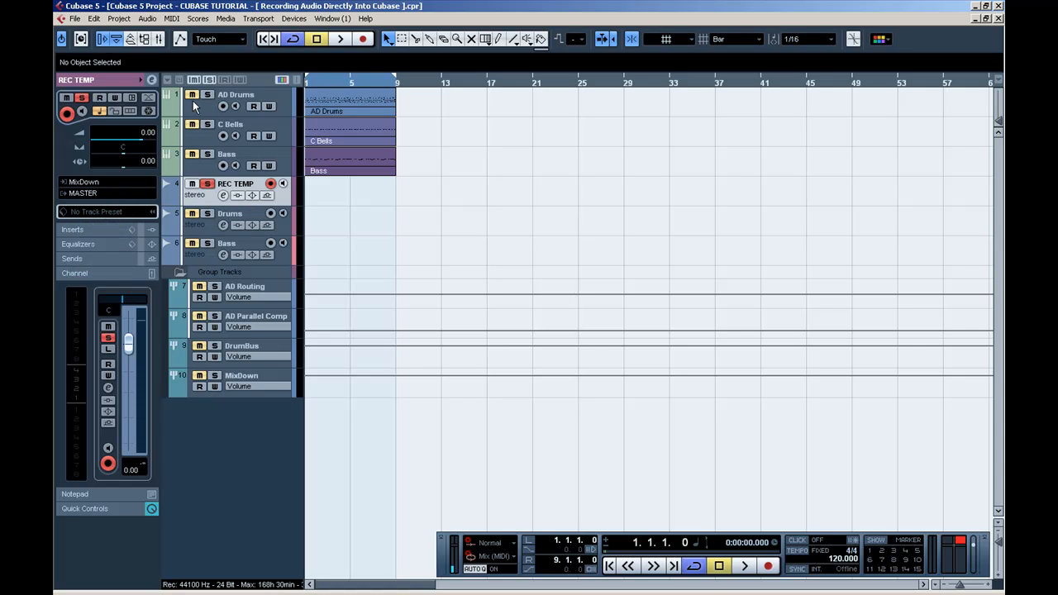
left_click(191, 94)
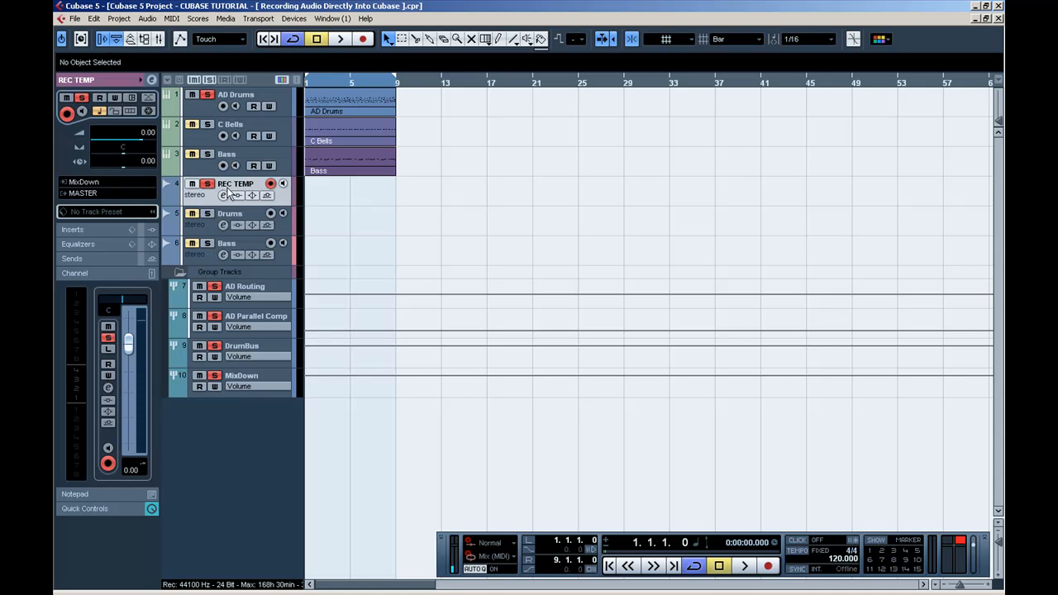
mouse_move(231, 196)
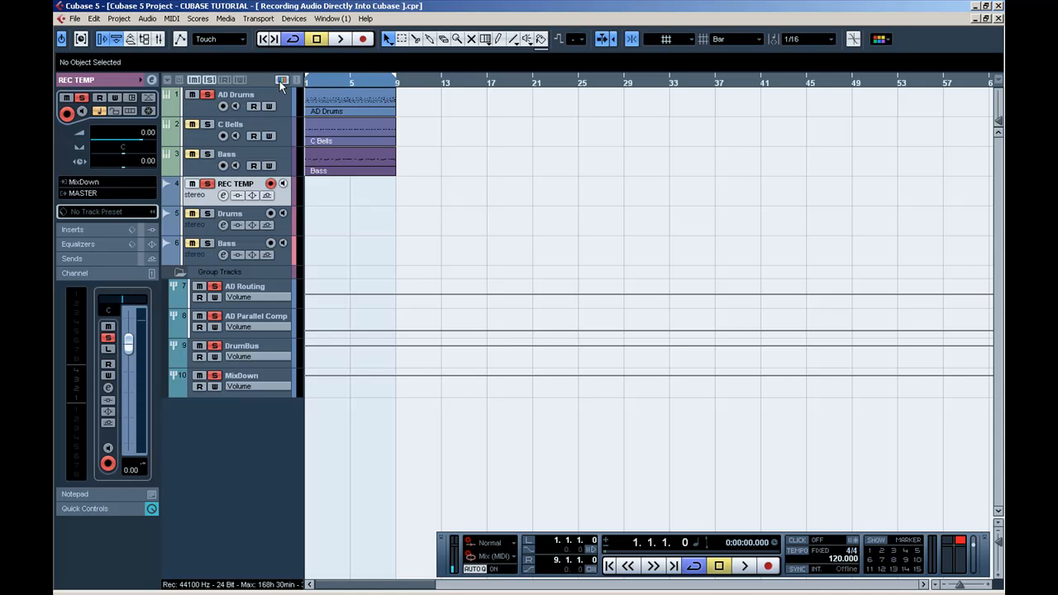
mouse_move(363, 40)
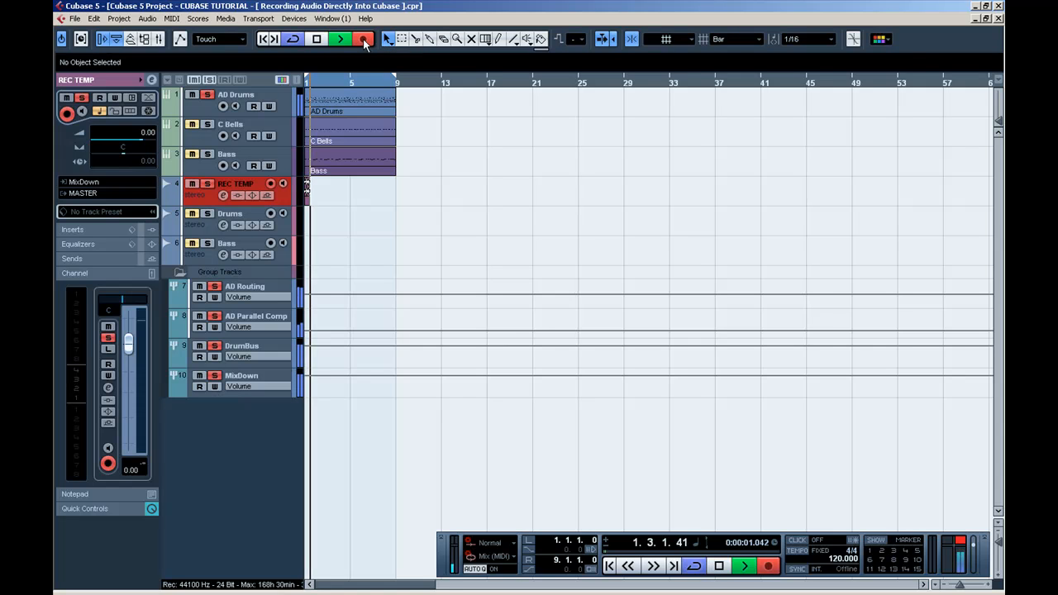
Stop recording at bar 9, producing the REC TEMP_109 drum clip
left_click(364, 40)
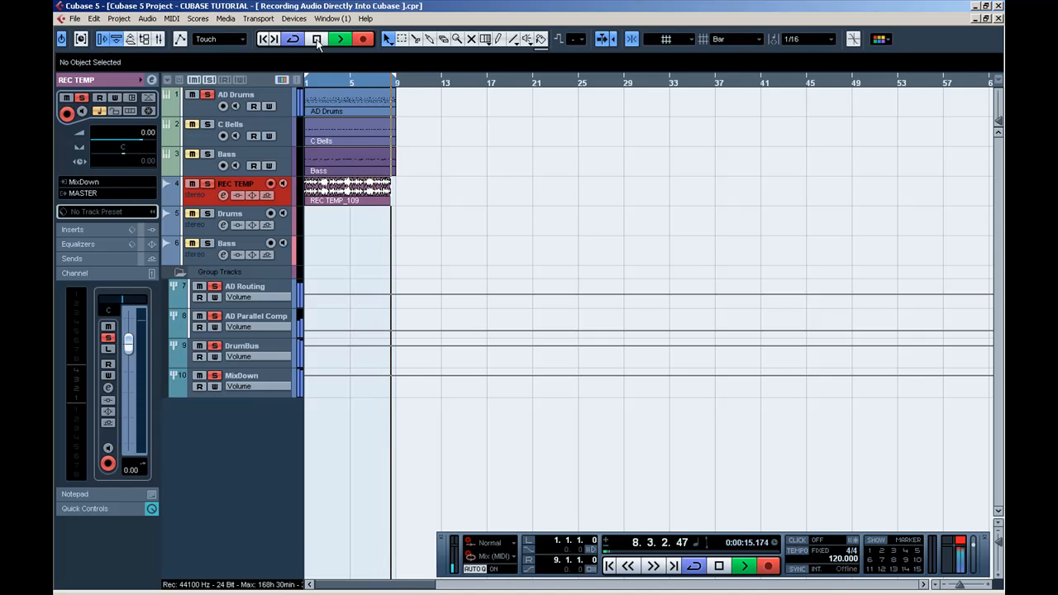
left_click(718, 566)
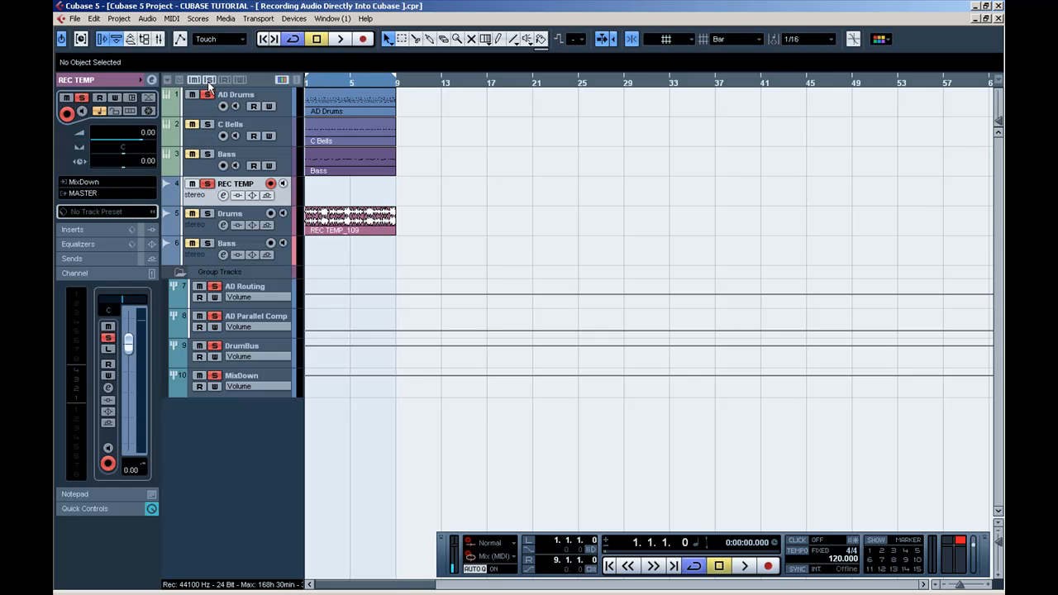
left_click(230, 213)
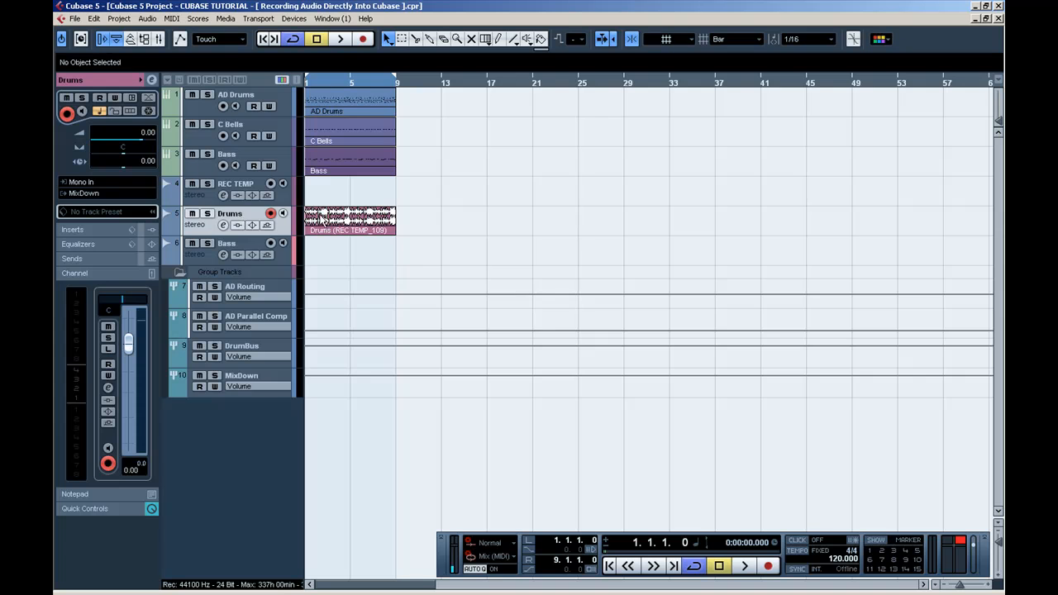
left_click(351, 218)
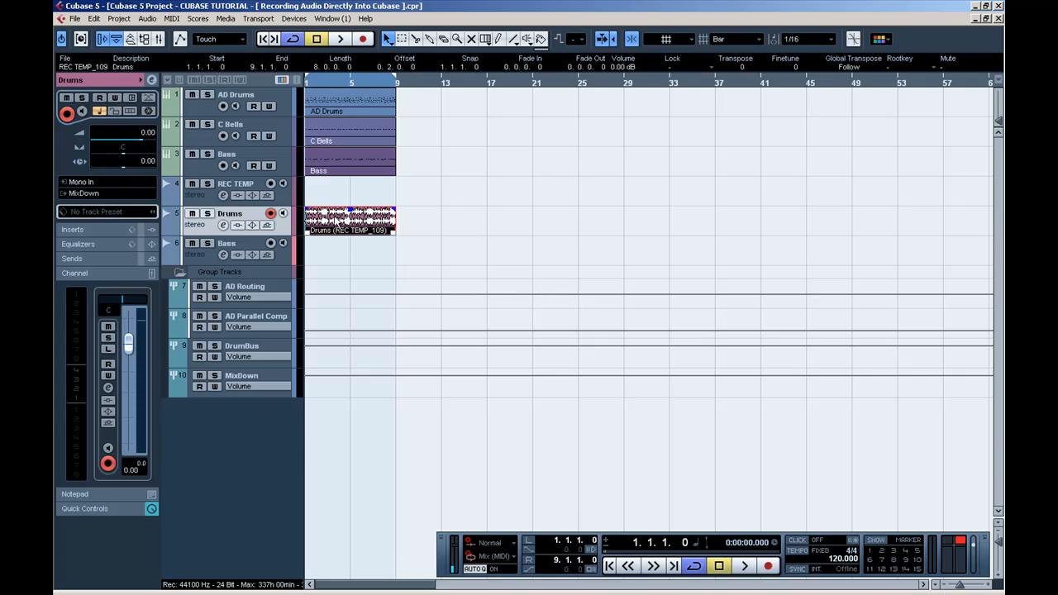
double_click(351, 218)
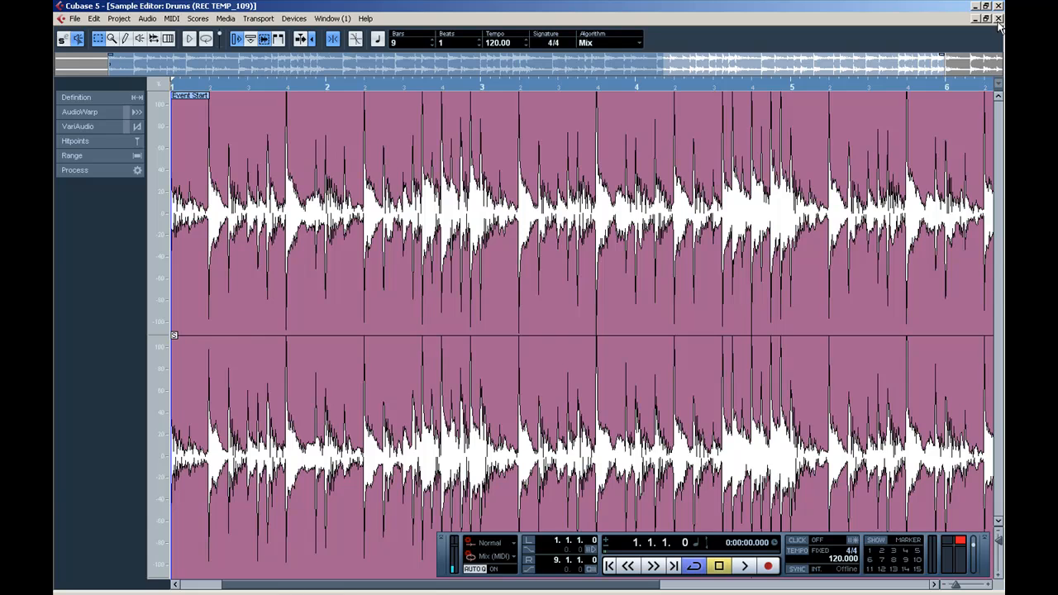
left_click(998, 19)
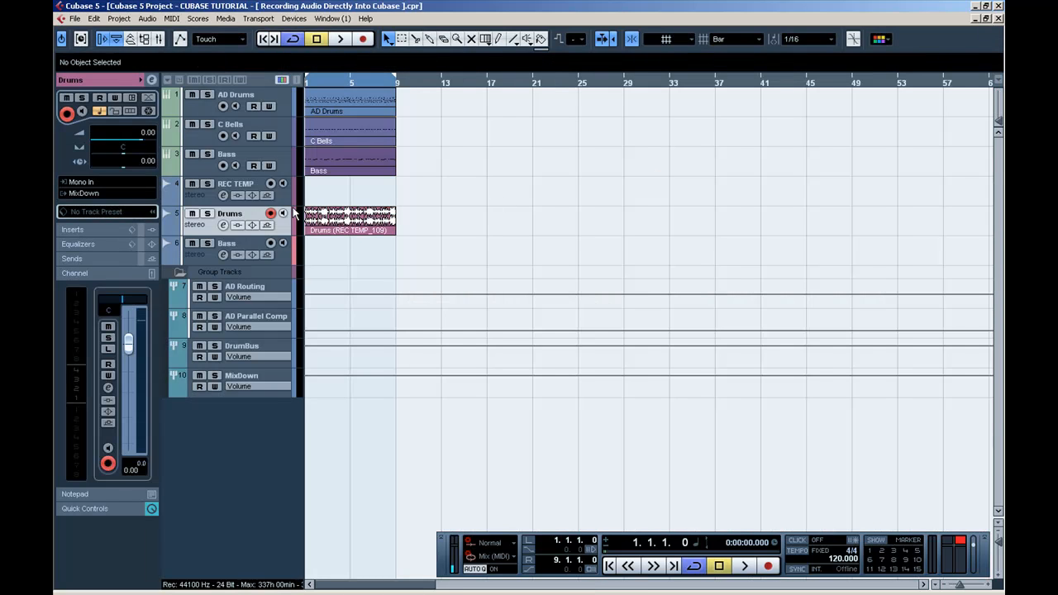
left_click(234, 184)
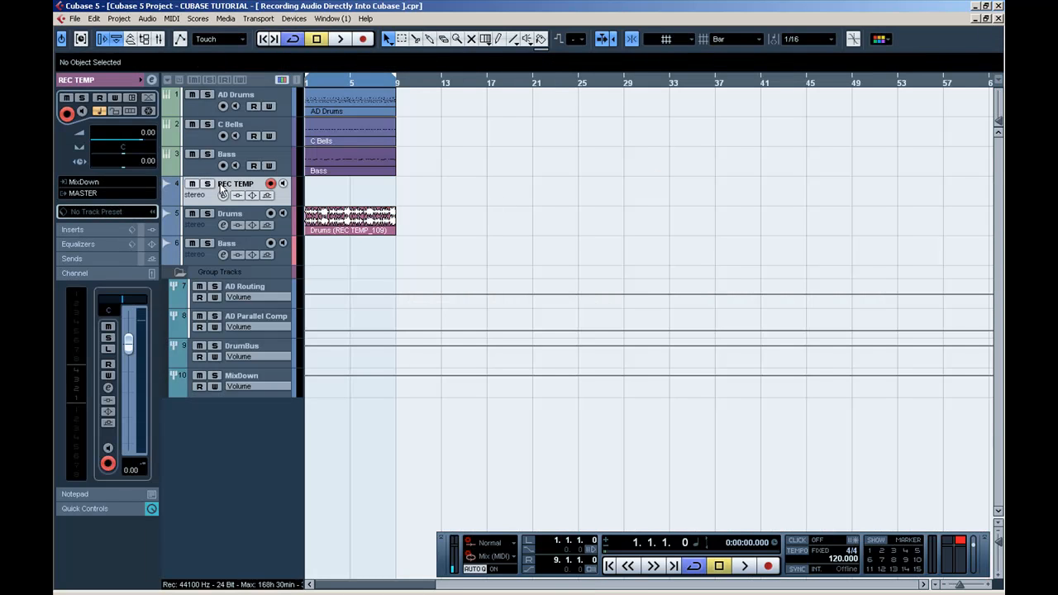
left_click(206, 155)
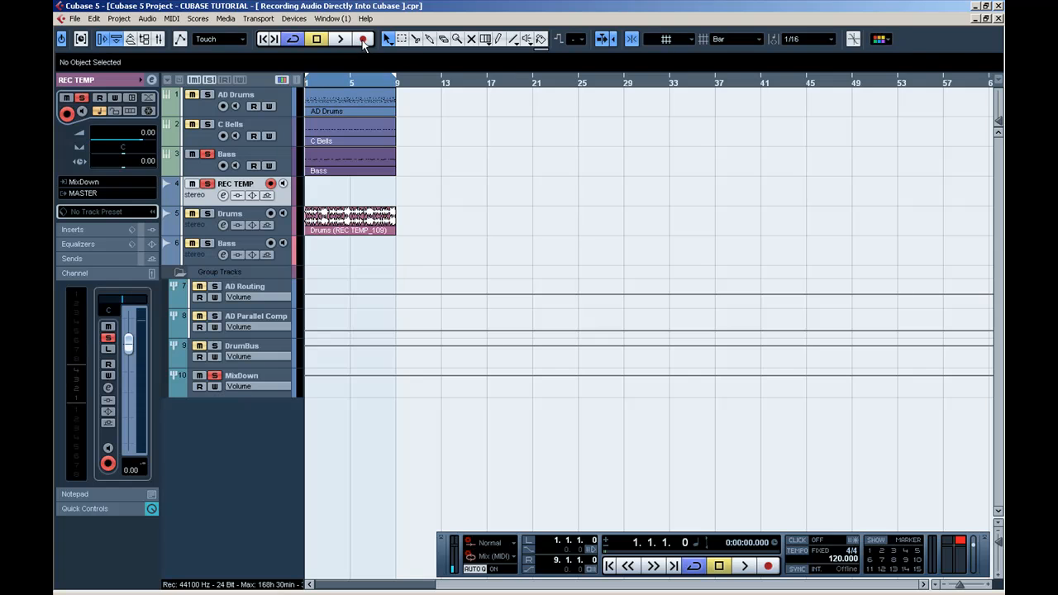
Record the bass to bar 9 and drag the REC TEMP_110 clip onto the Bass track
left_click(363, 40)
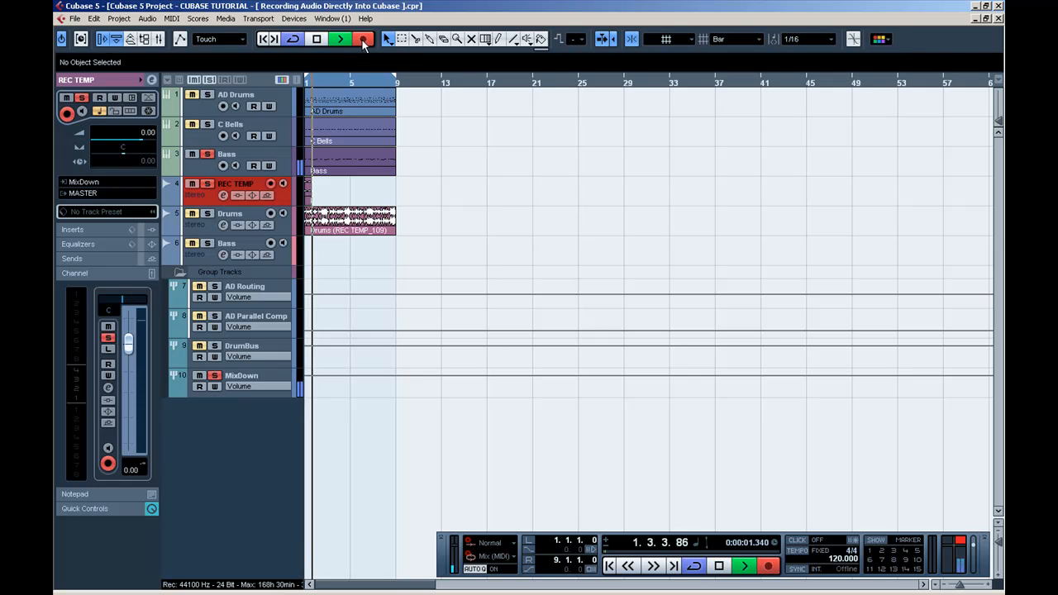
left_click(362, 40)
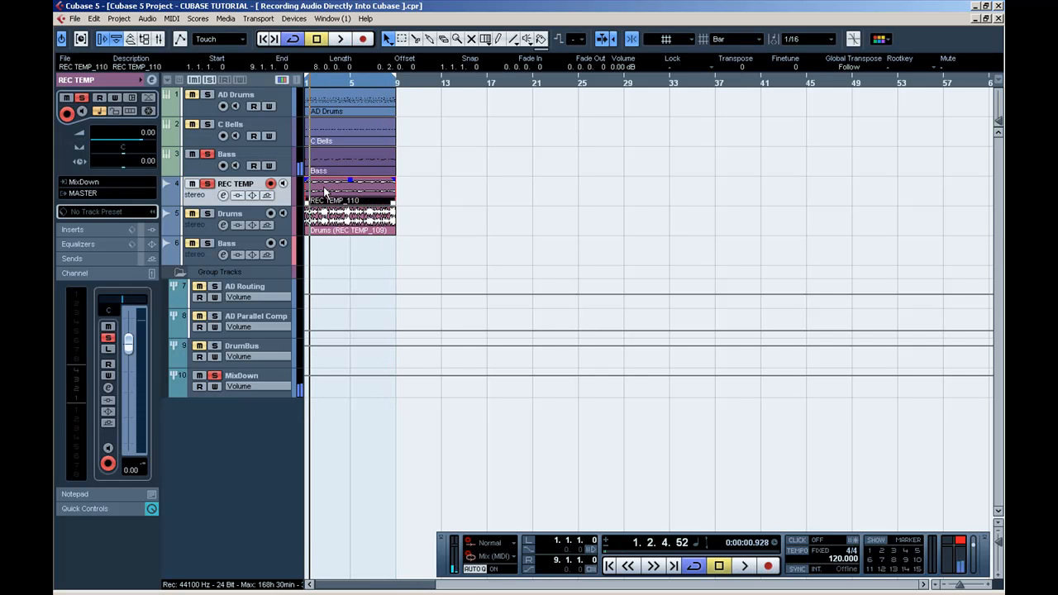
left_click(608, 565)
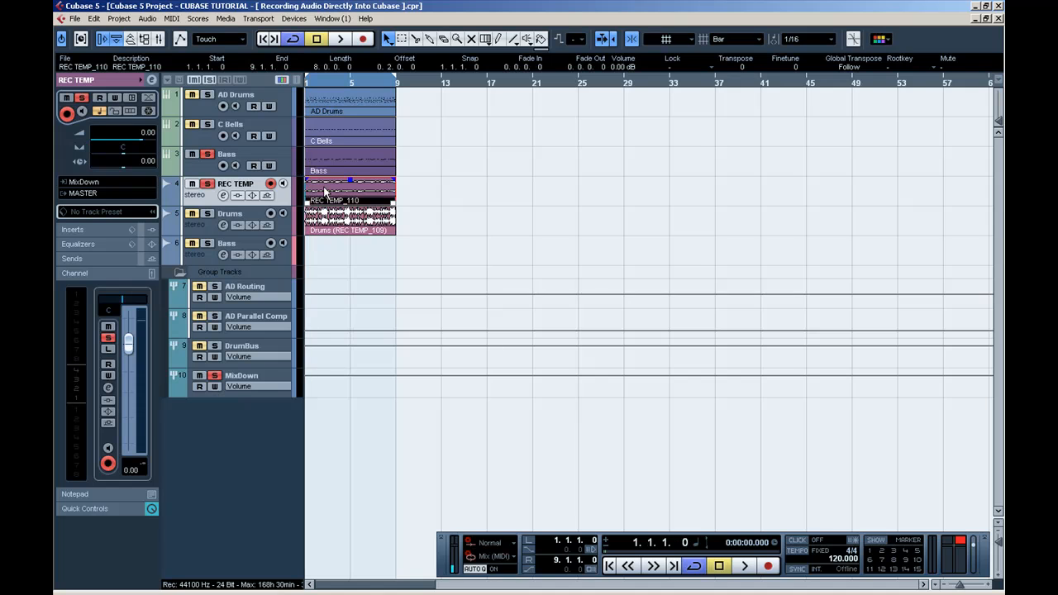
left_click_drag(347, 188, 347, 248)
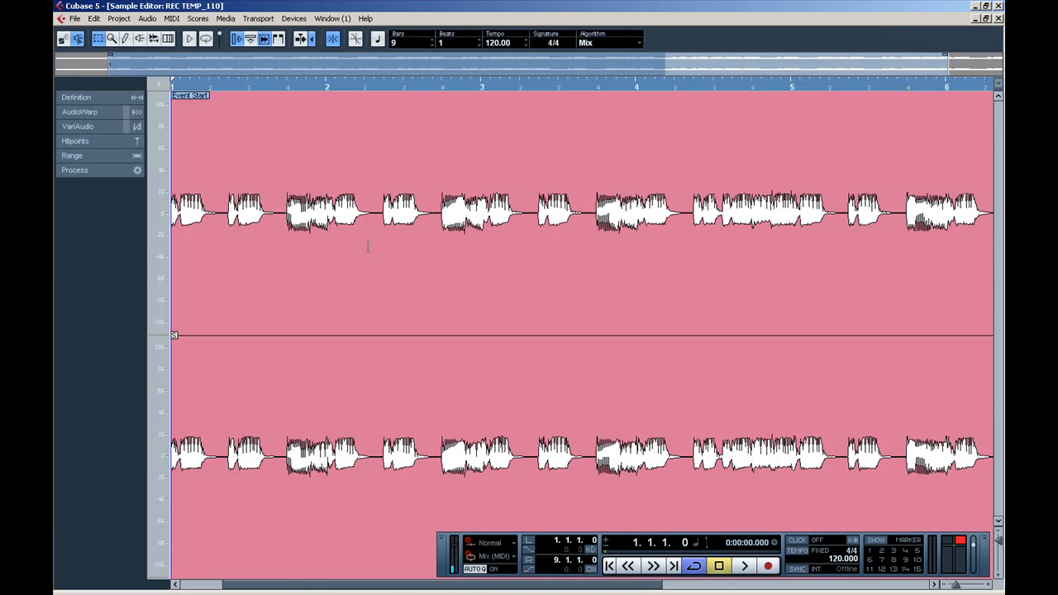
mouse_move(999, 43)
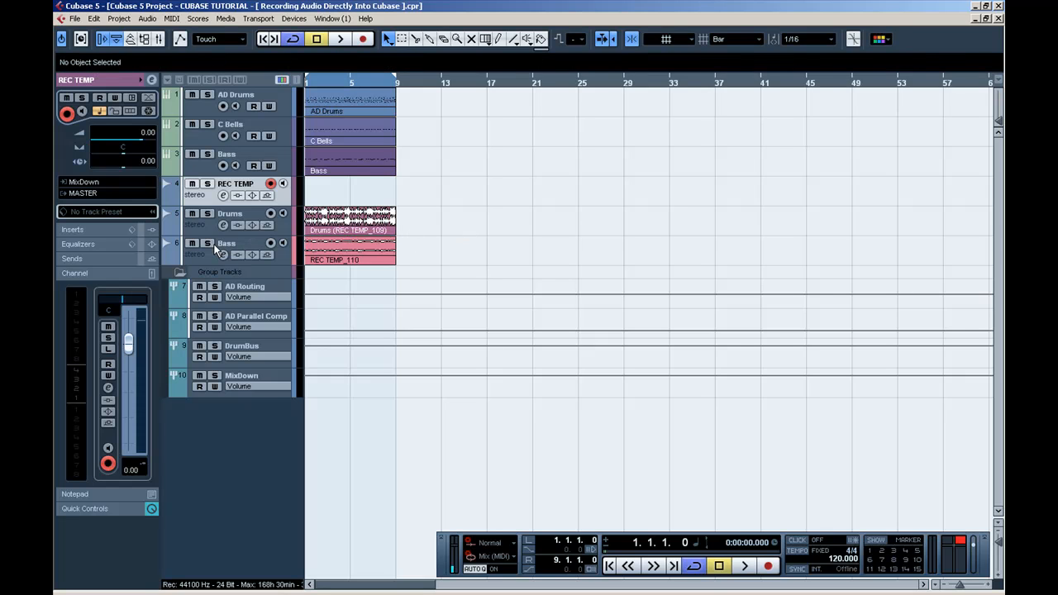
mouse_move(361, 252)
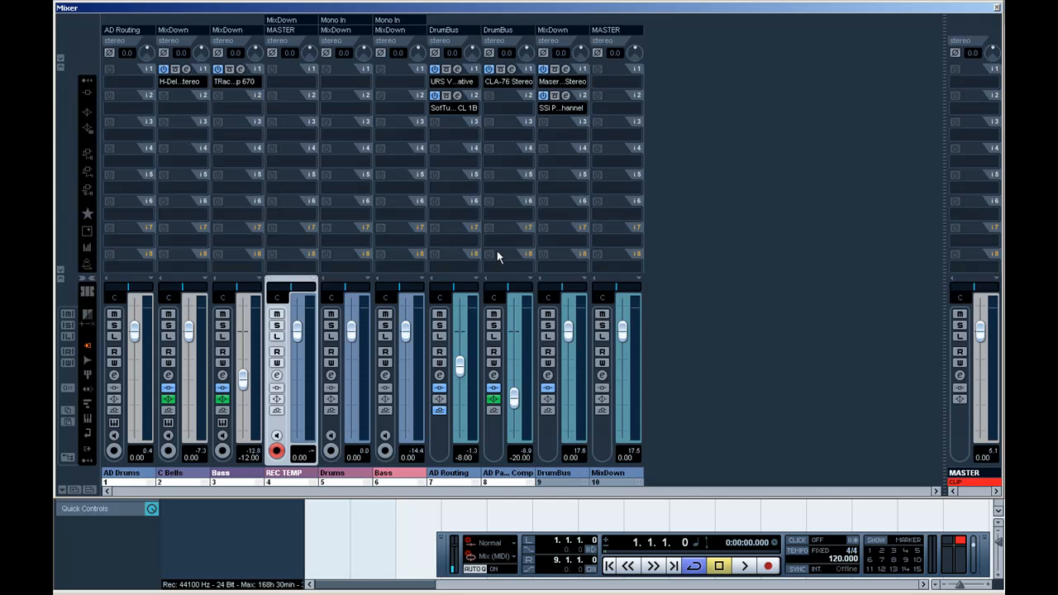
mouse_move(449, 566)
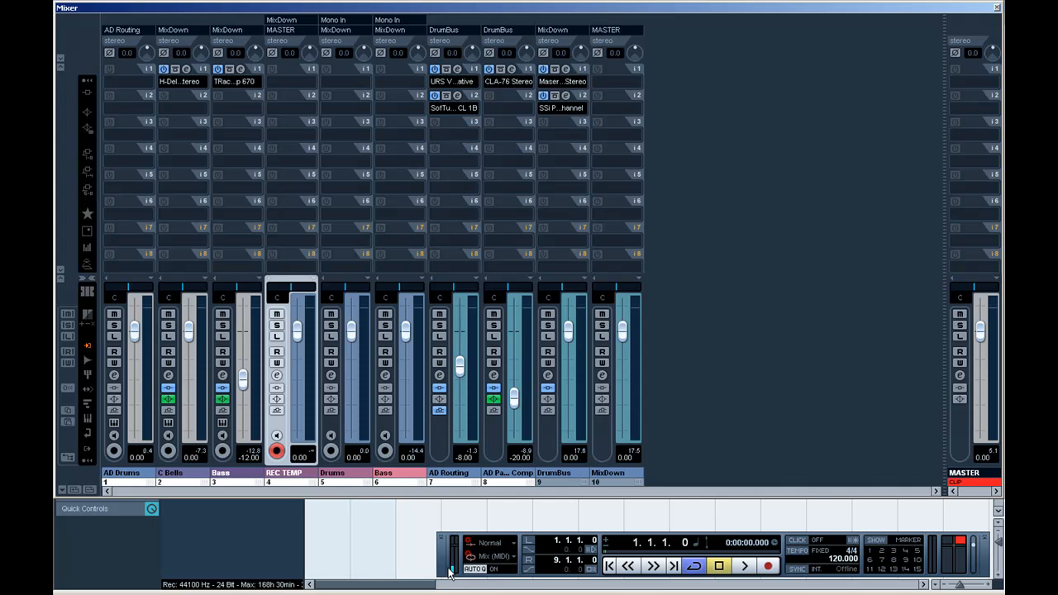
mouse_move(453, 571)
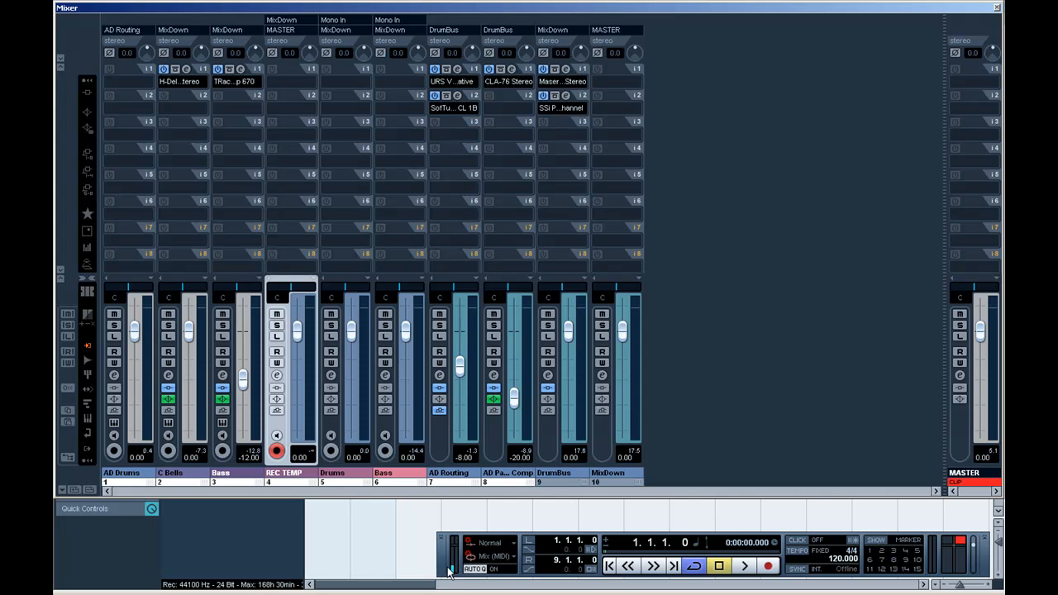
mouse_move(453, 569)
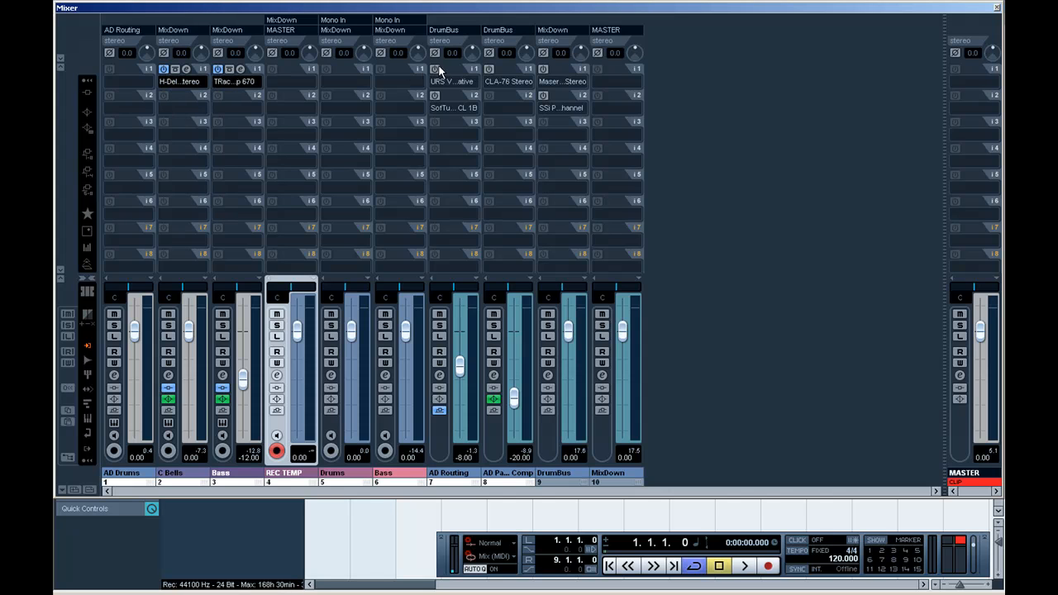
Review the mixer's channel strips and insert slots, then close it to reveal the arrangement
left_click(434, 68)
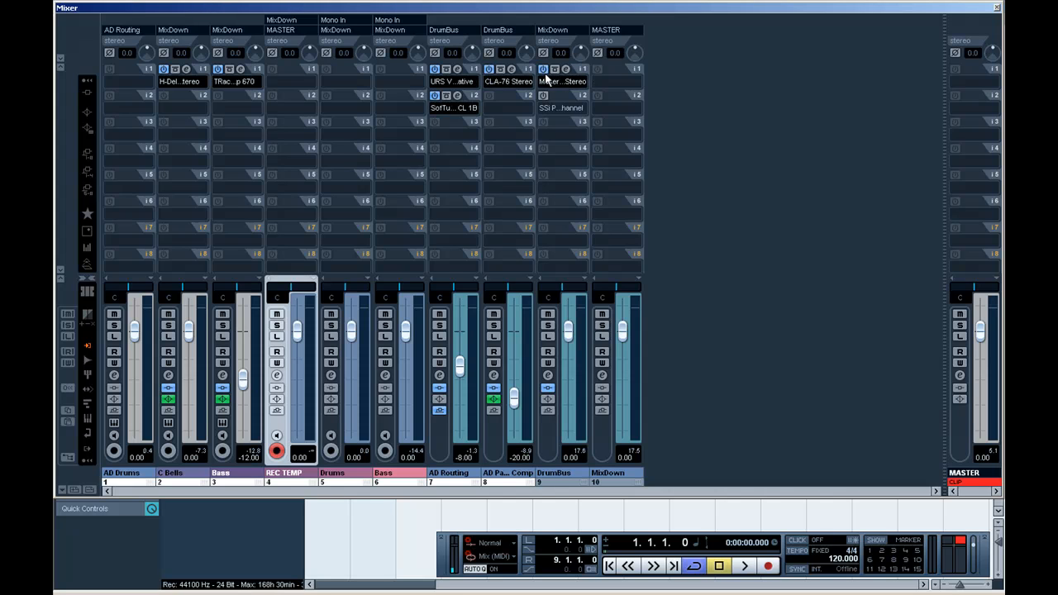
left_click(562, 108)
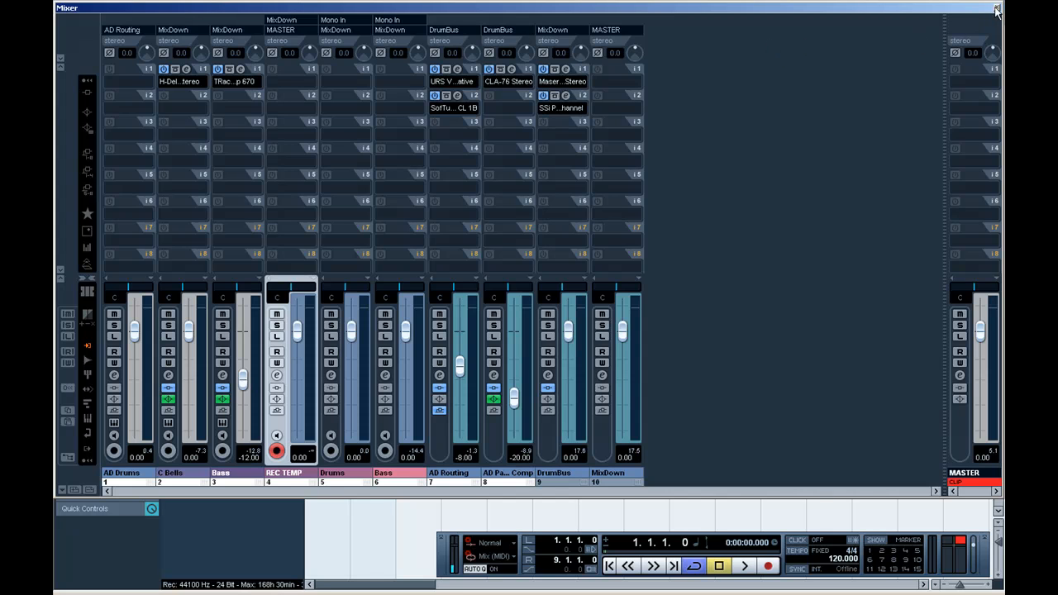
left_click(997, 8)
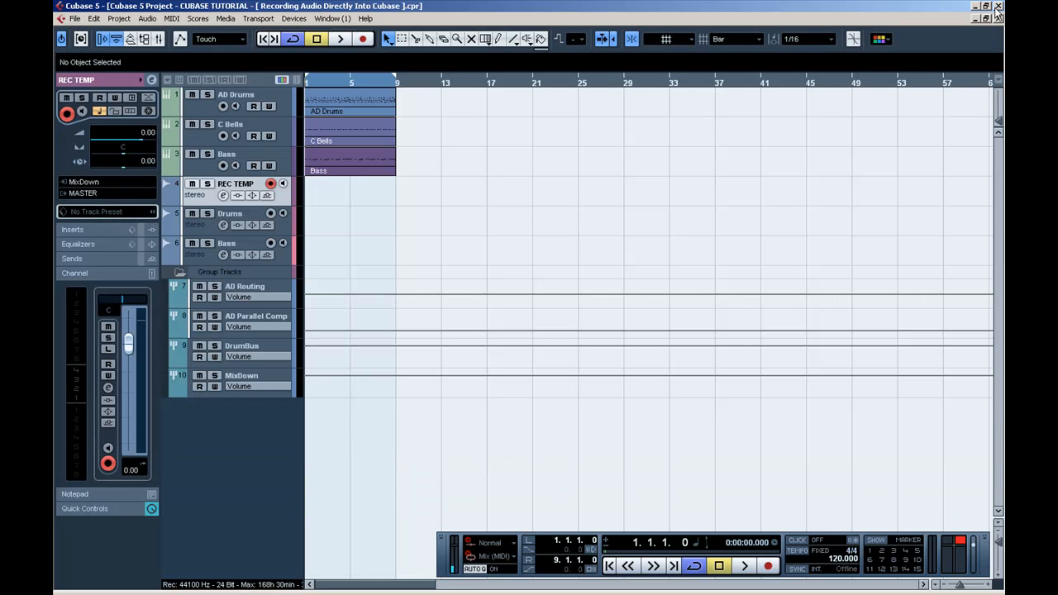
mouse_move(559, 133)
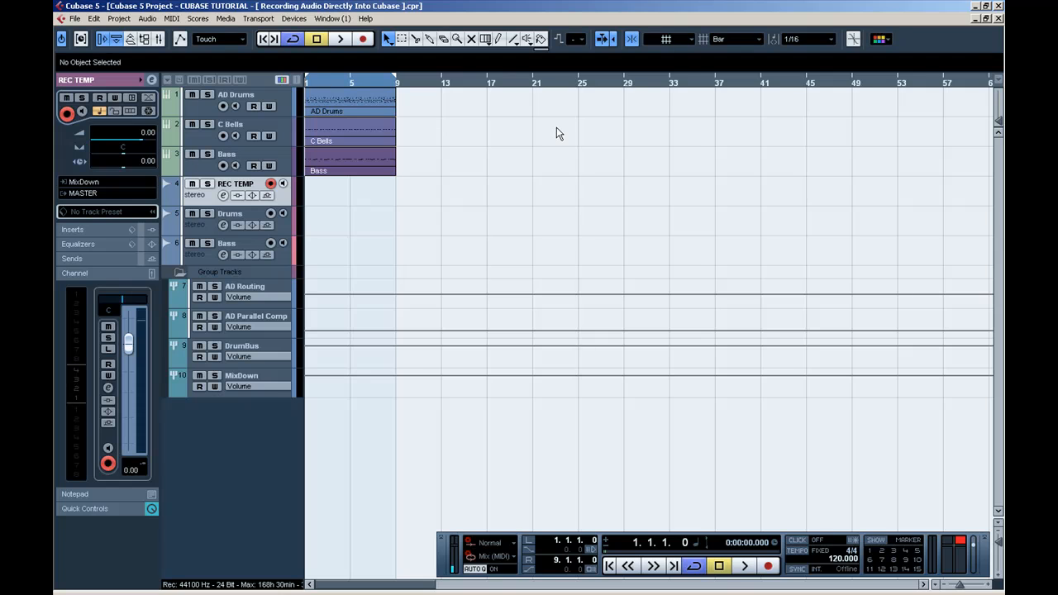